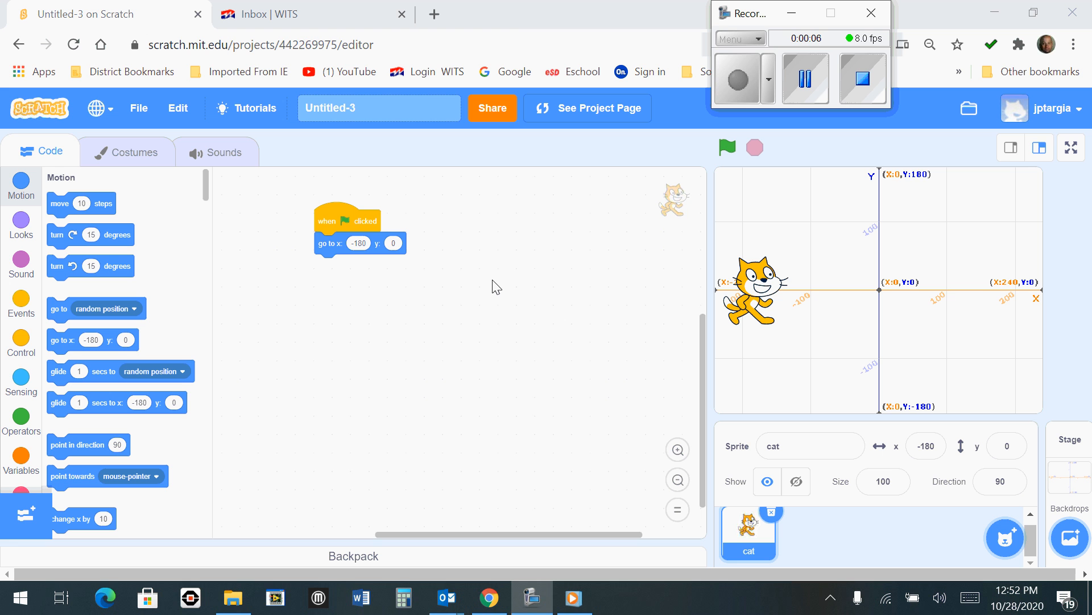
pyautogui.moveTo(565, 303)
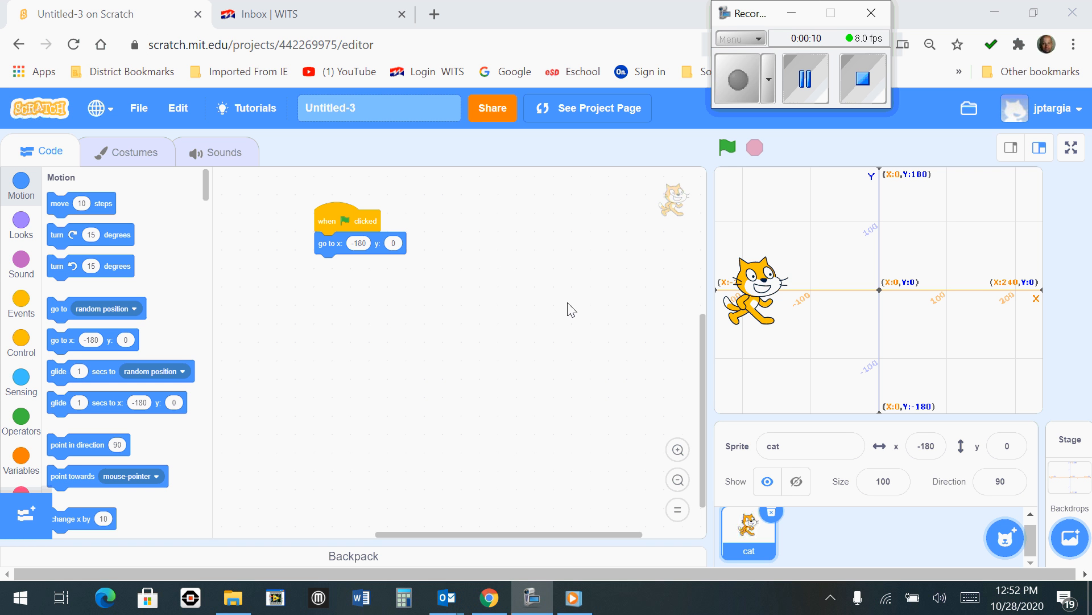
pyautogui.moveTo(573, 311)
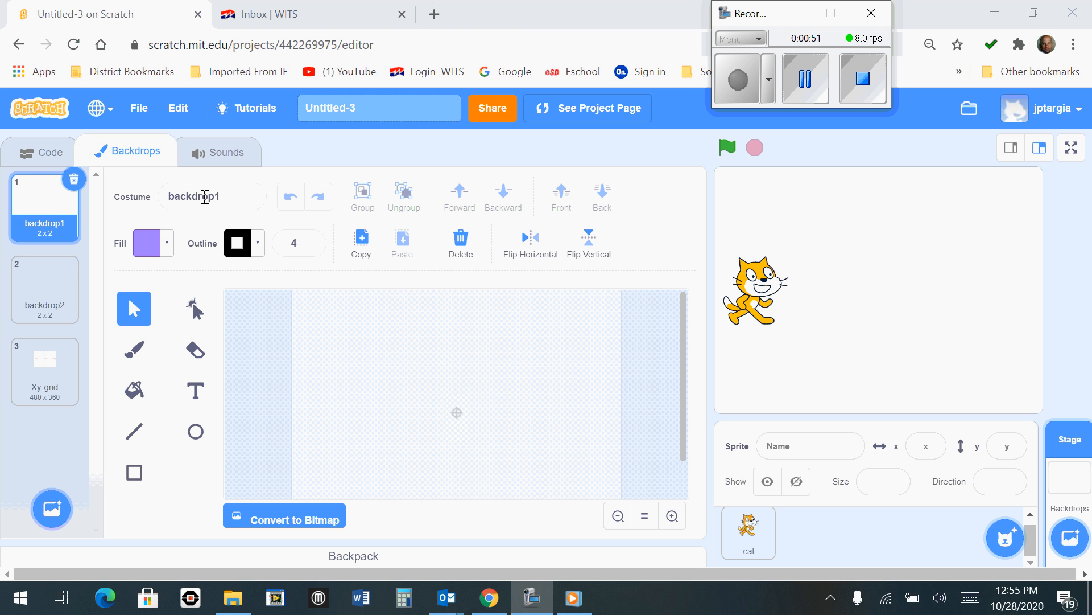
# Step: Rename backdrop1 to 'Title Screen' in the Costume name field
pyautogui.click(212, 195)
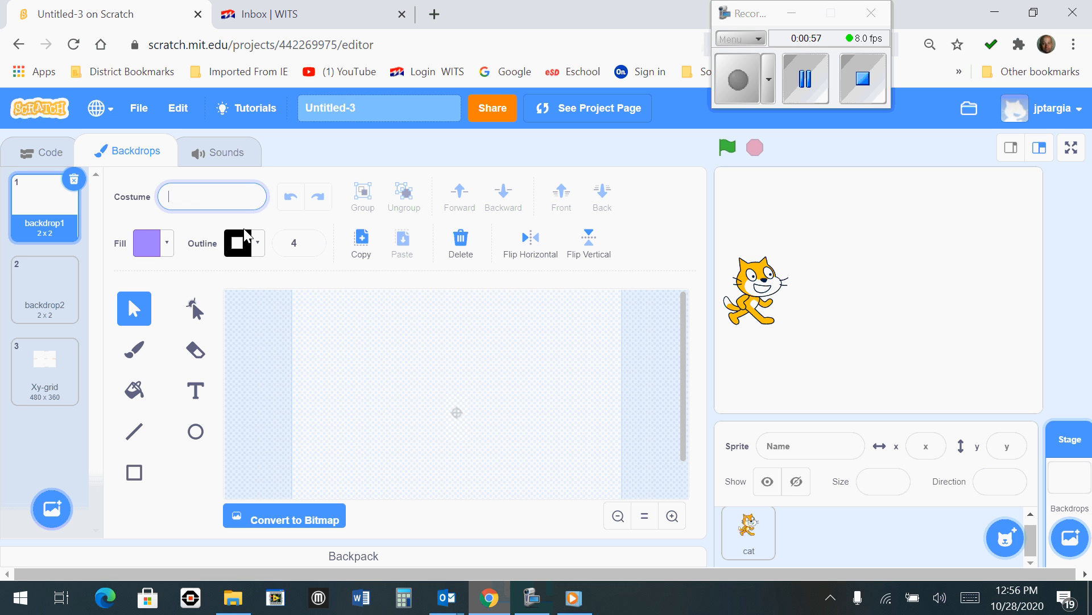
pyautogui.write('Title Screen')
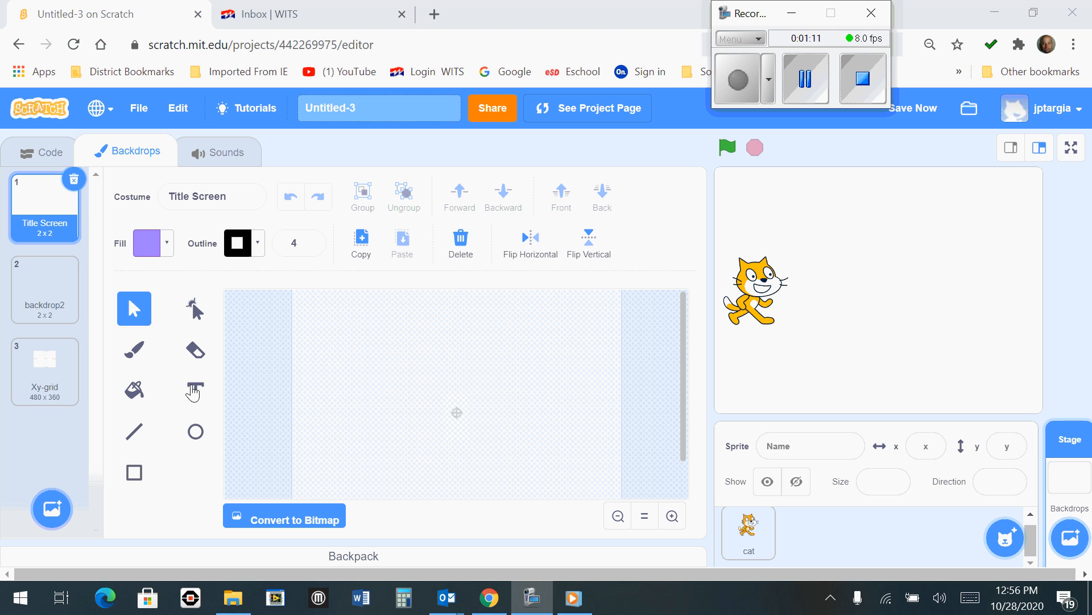
# Step: Add the text 'My First Game' to the Title Screen backdrop with the Text tool
pyautogui.click(196, 390)
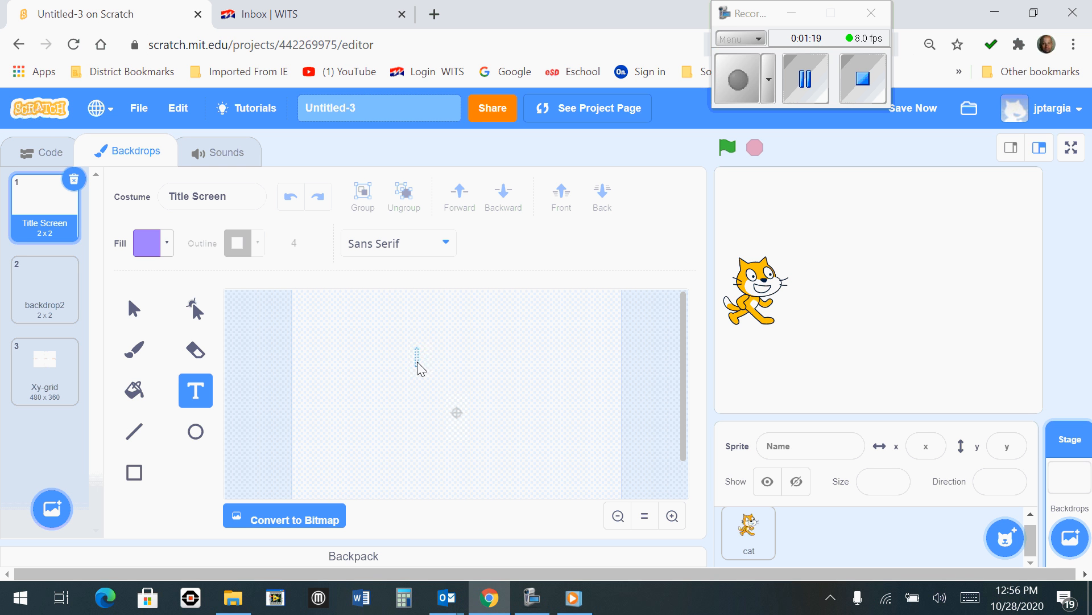
pyautogui.write('M')
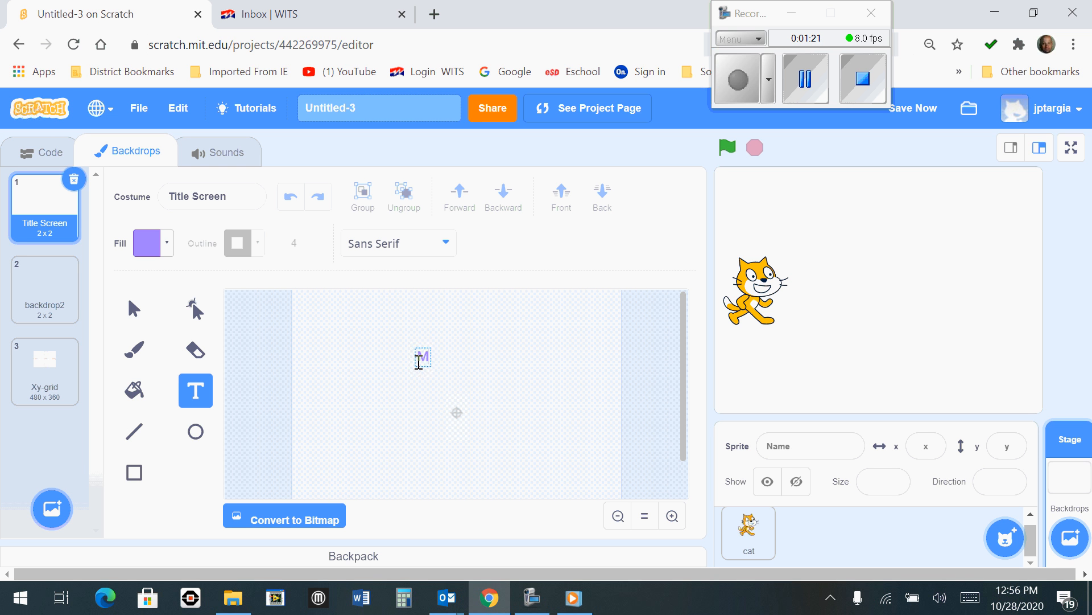
pyautogui.write('My Fir')
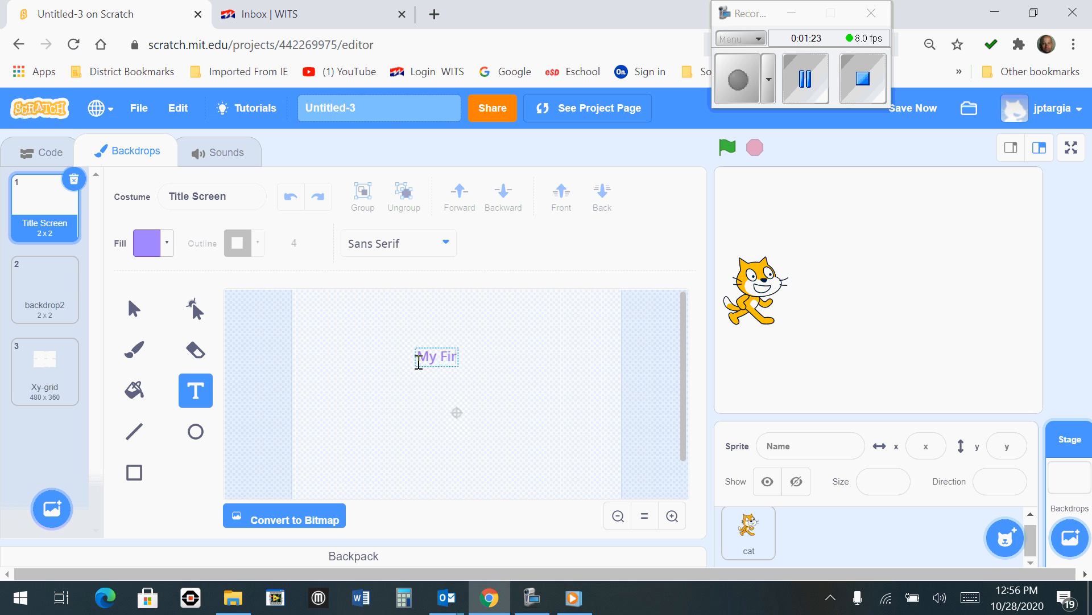
pyautogui.write('st Game')
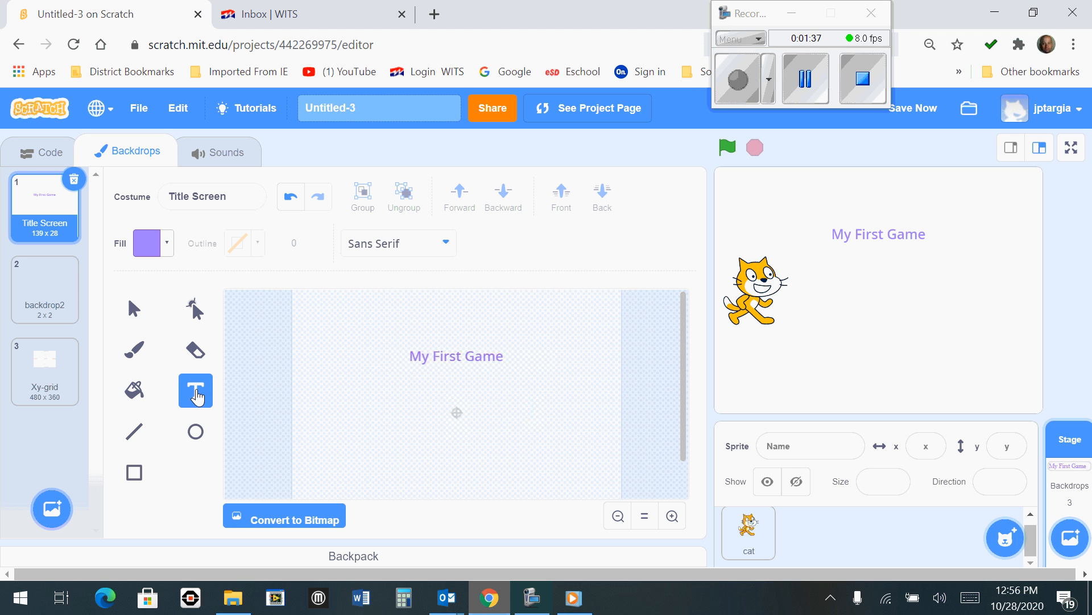
pyautogui.moveTo(443, 442)
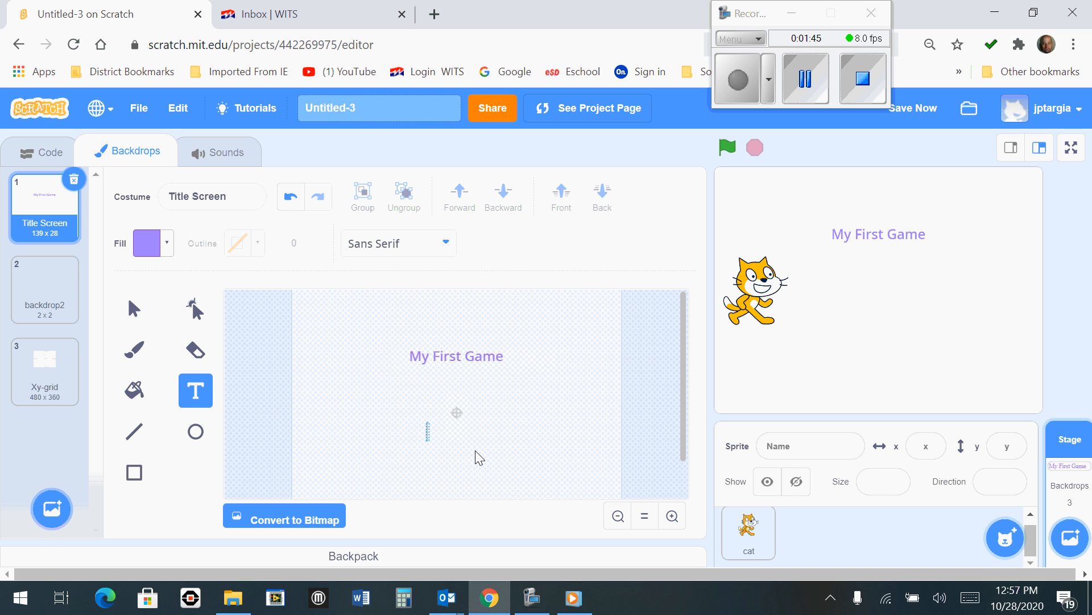
# Step: Add a second line 'Press the SPACE key to START' below the title
pyautogui.write('Press')
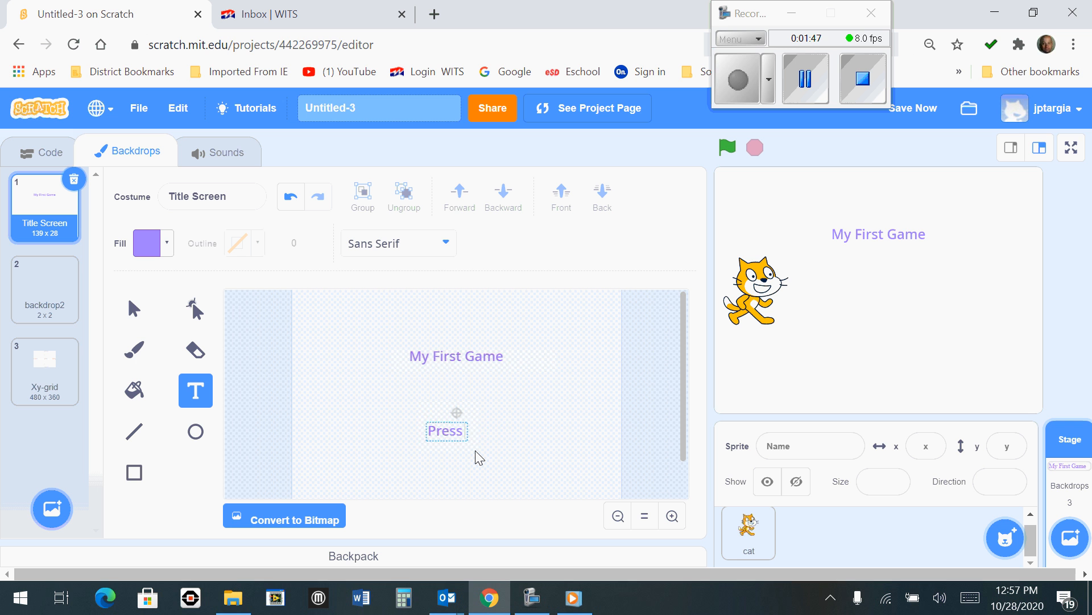
pyautogui.write('the SPAC')
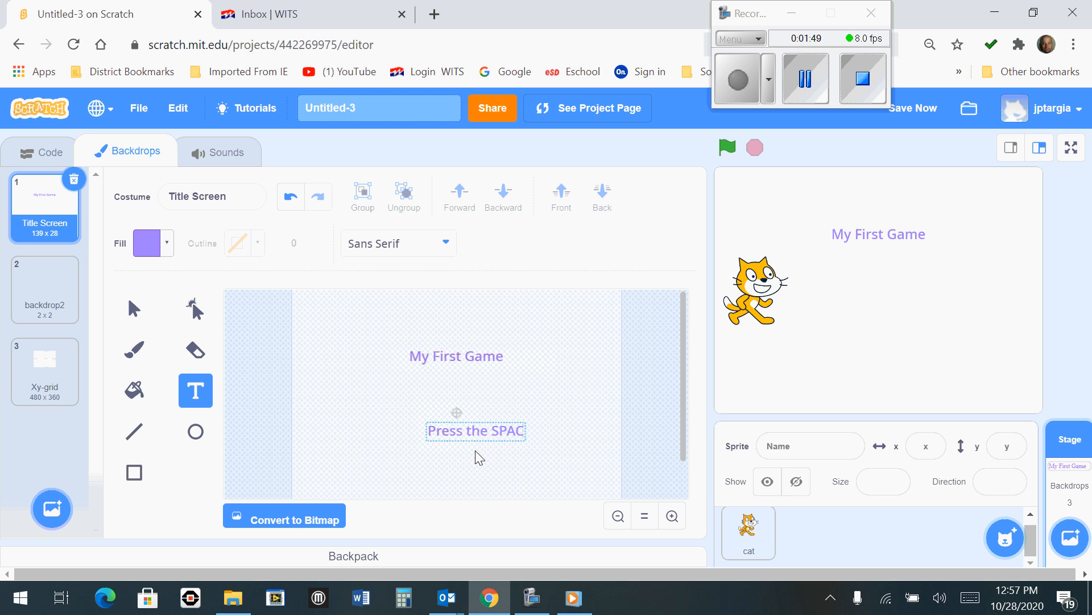
pyautogui.write('E key to S')
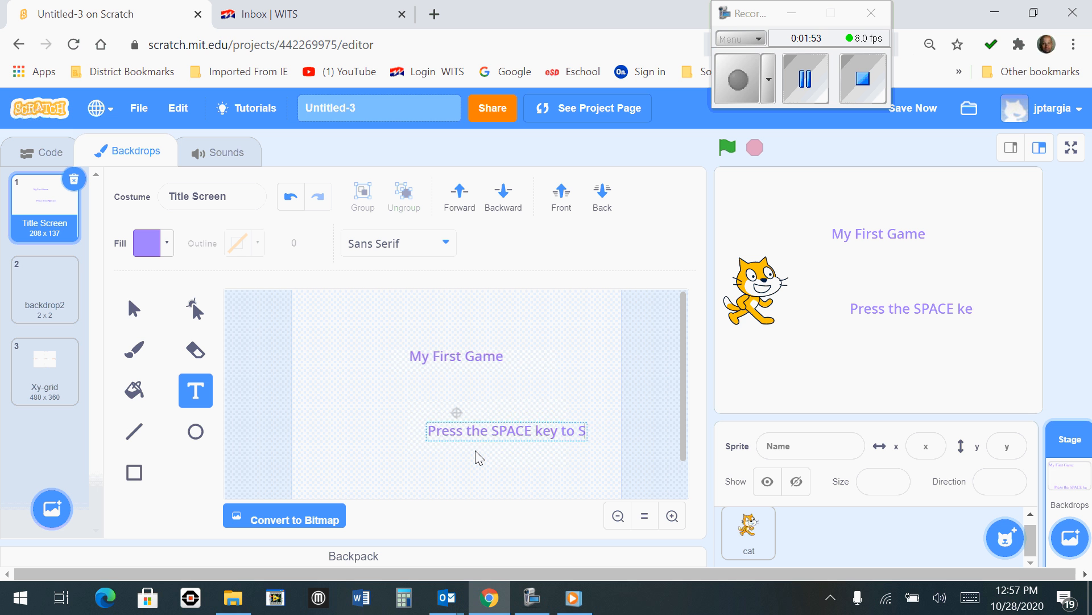
pyautogui.write('TART')
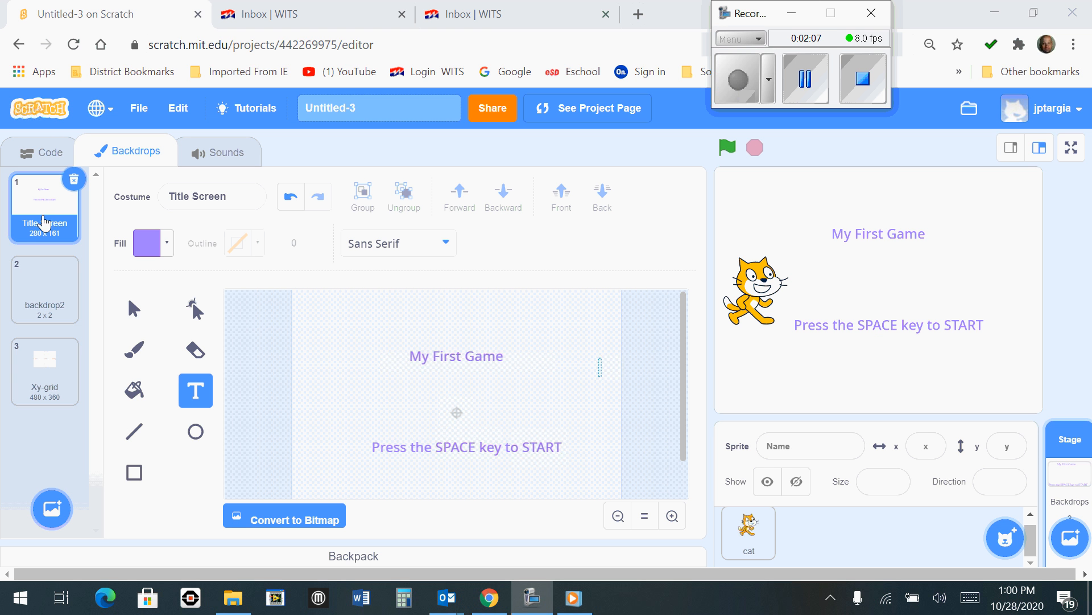
pyautogui.moveTo(106, 292)
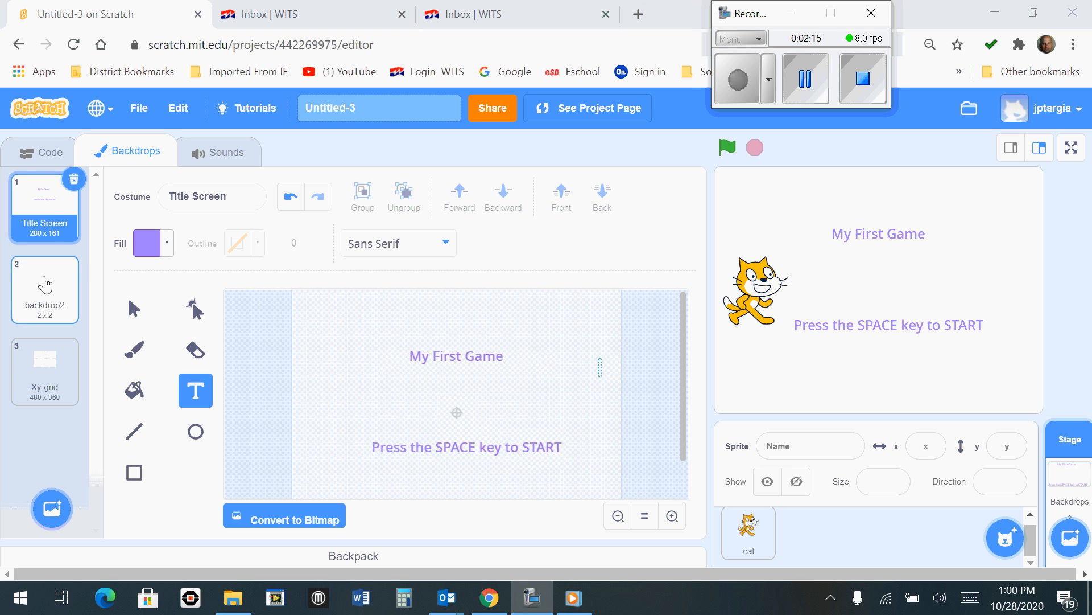
# Step: Rename backdrop2 to 'Level 1'
pyautogui.click(44, 288)
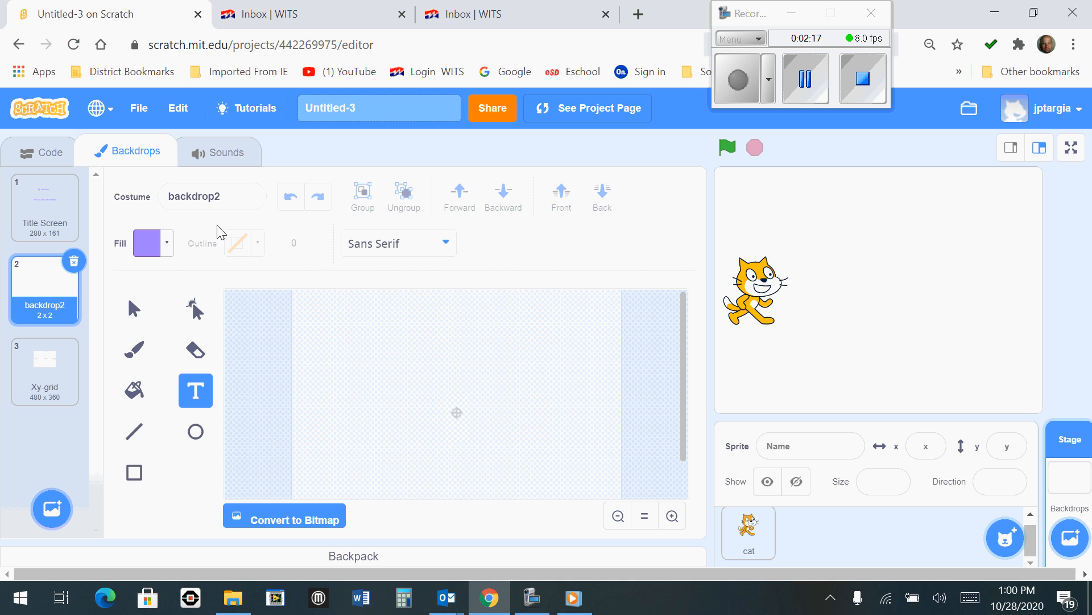
pyautogui.click(209, 197)
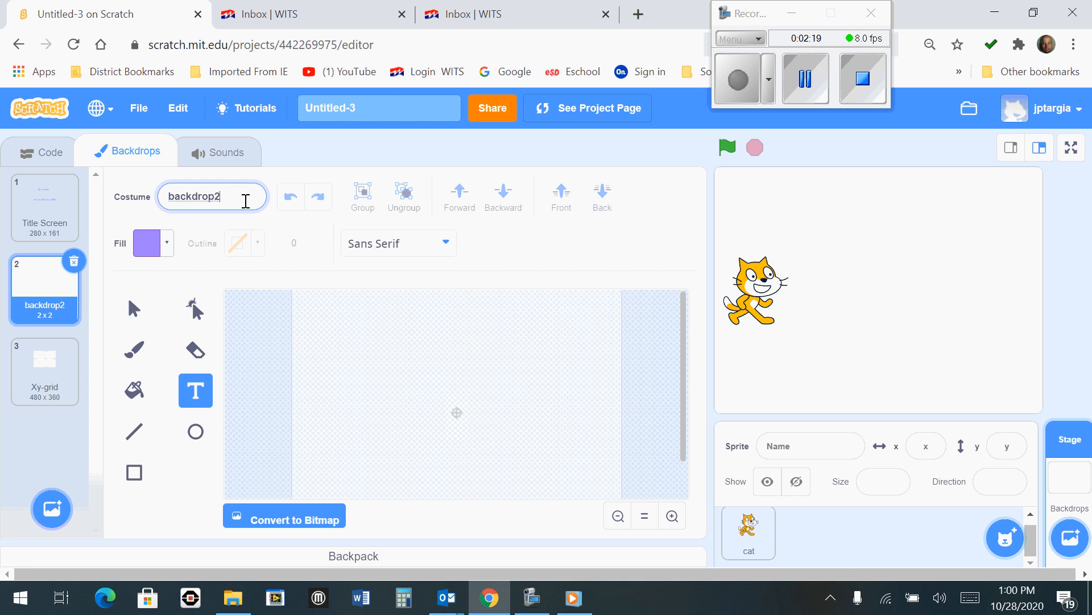
pyautogui.press('BackSpace')
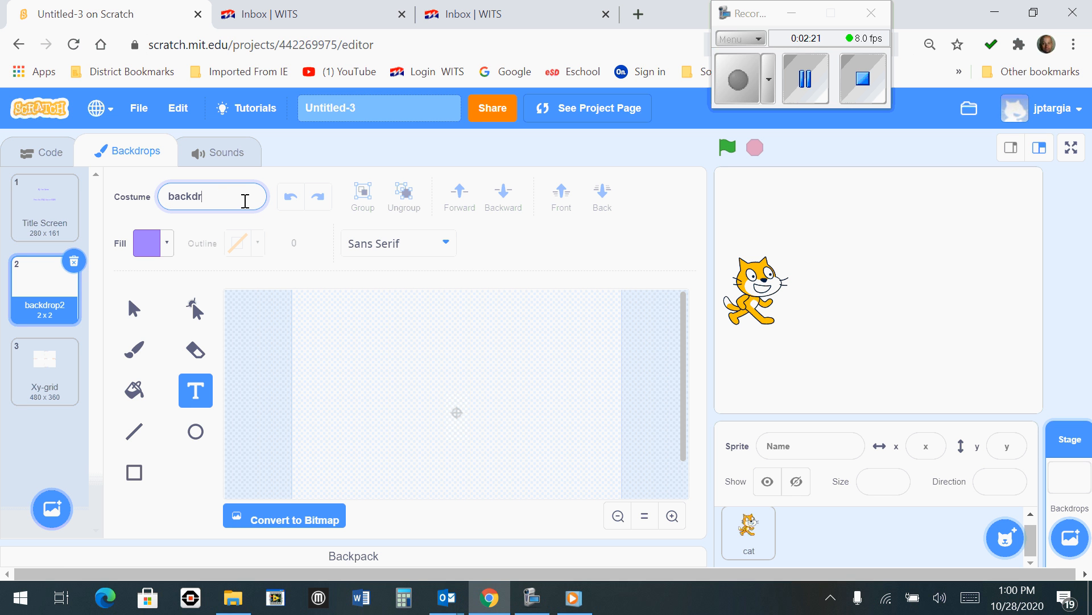
pyautogui.press('ctrl+a')
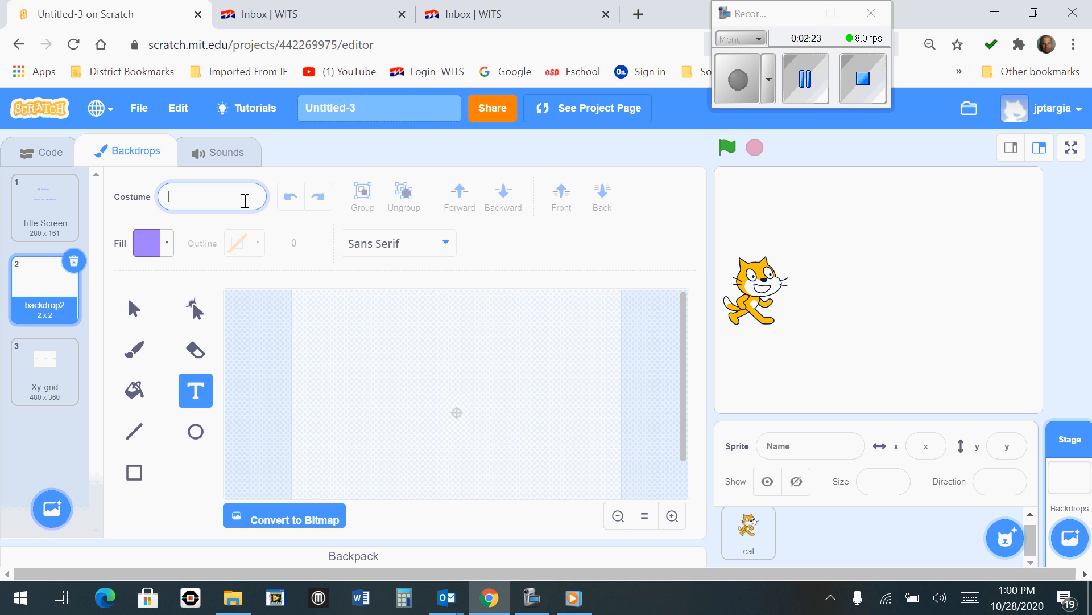
pyautogui.write('Level 1')
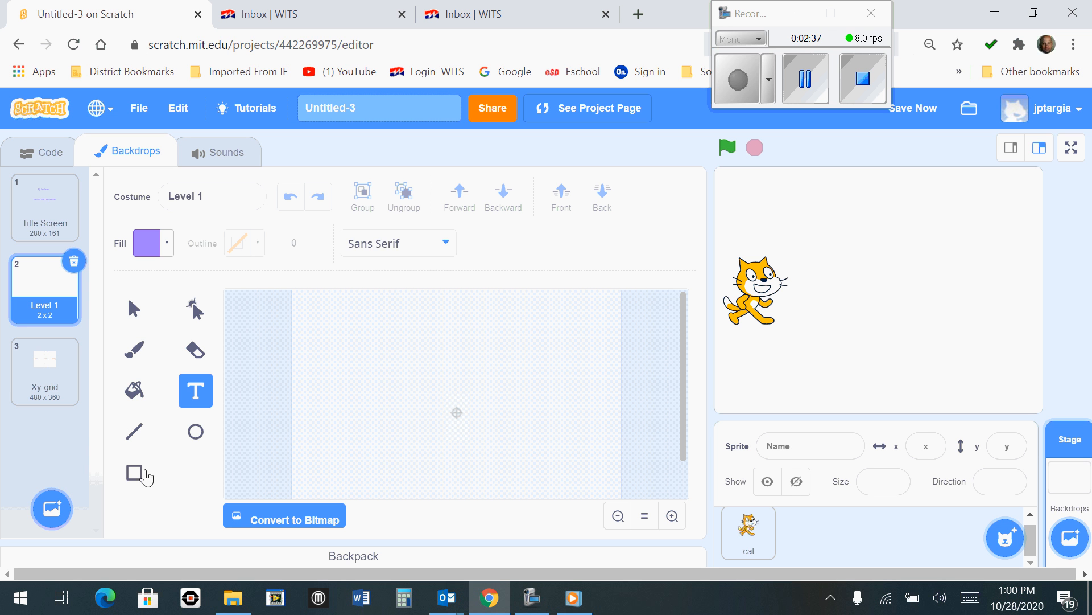
# Step: Draw a tall purple rectangle in the centre of the Level 1 backdrop
pyautogui.click(135, 471)
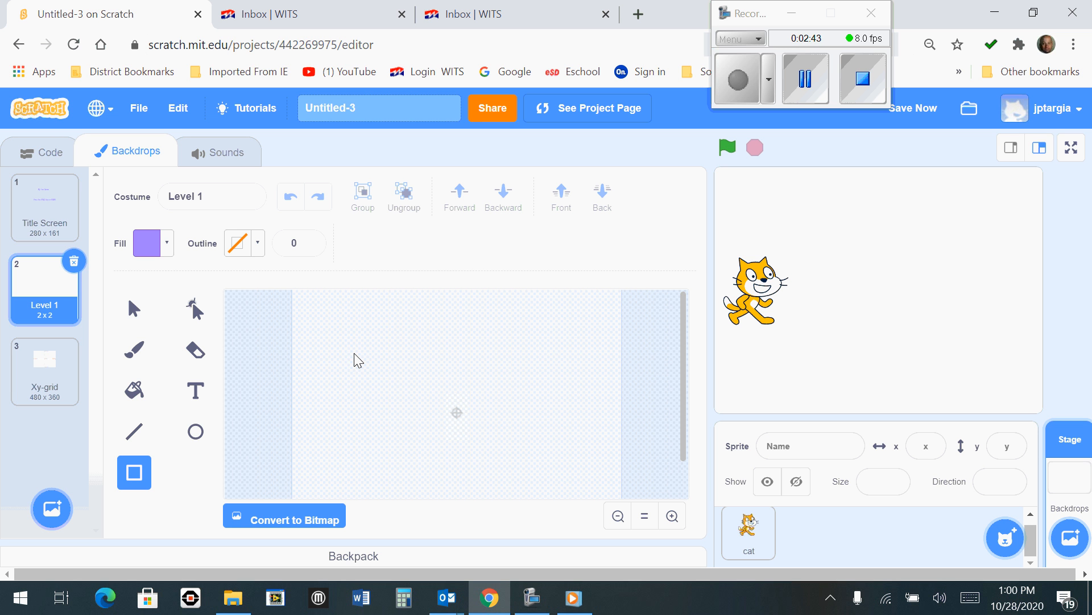
pyautogui.moveTo(430, 345)
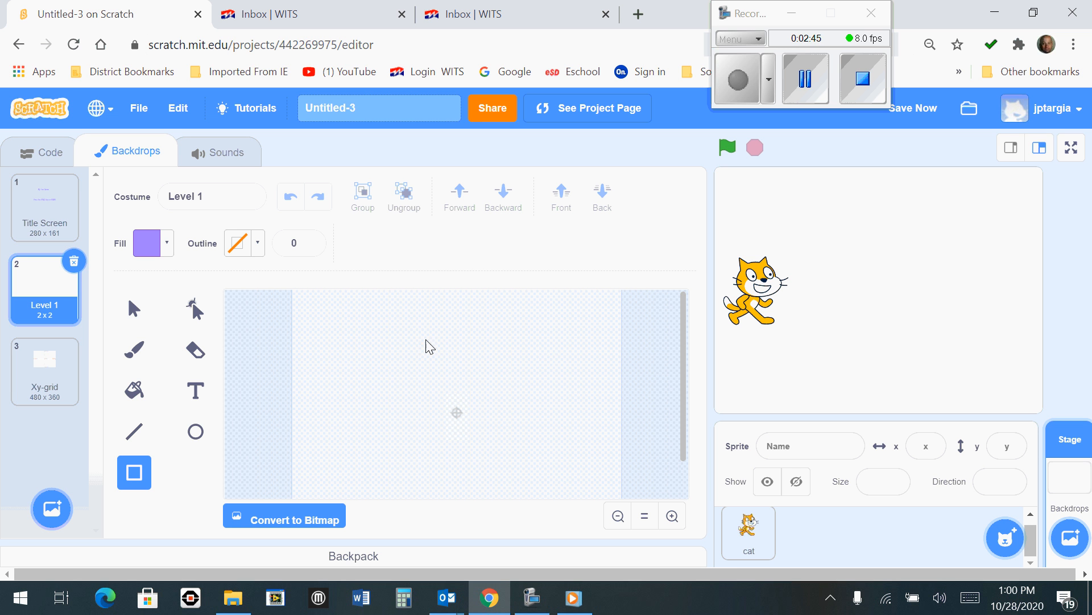
pyautogui.moveTo(439, 328); pyautogui.dragTo(492, 467)
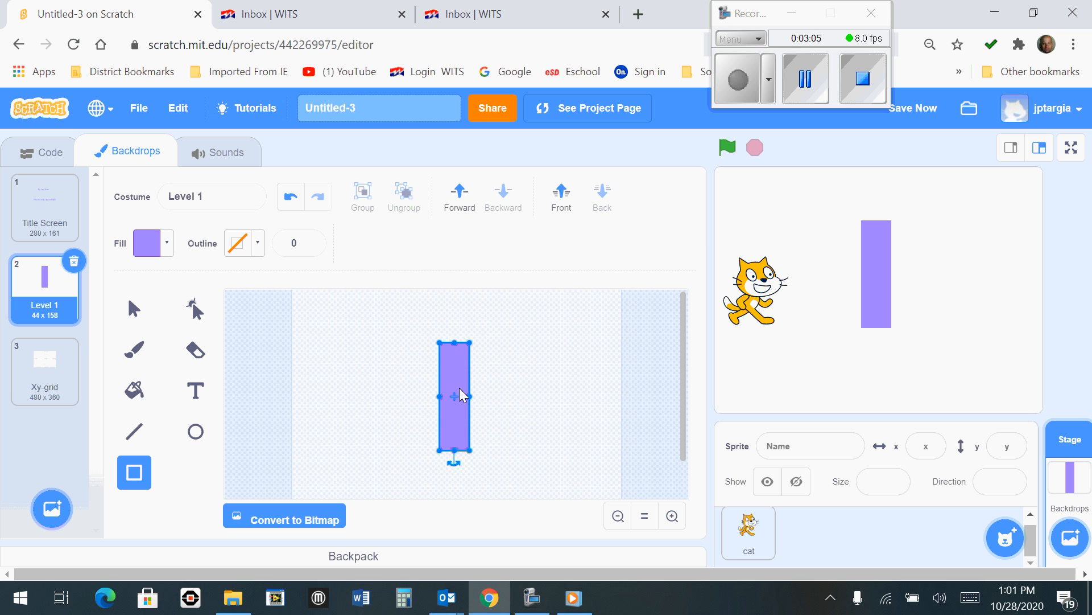
pyautogui.click(134, 390)
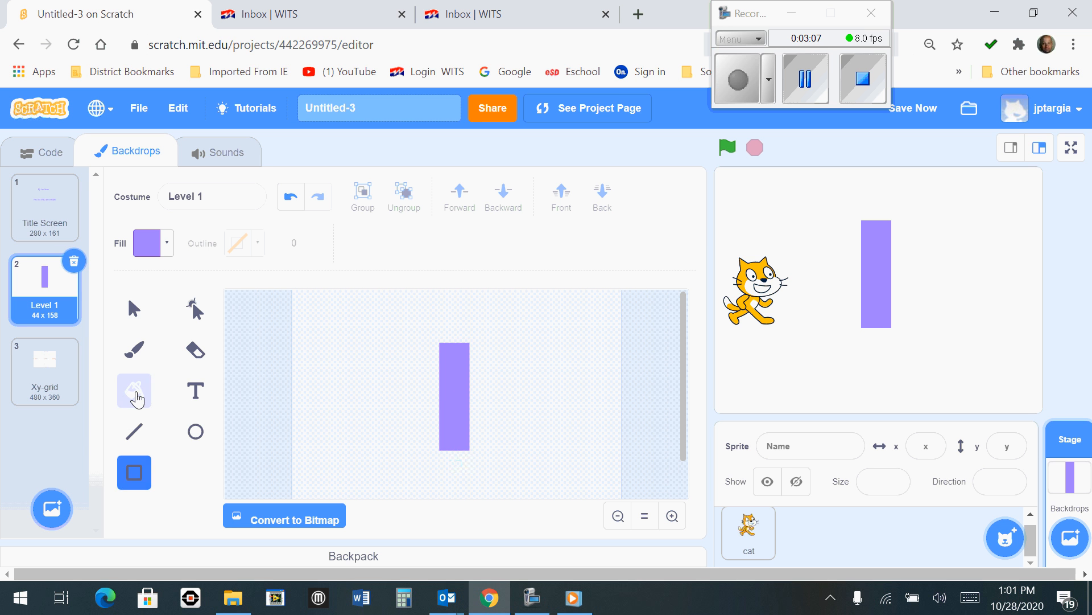
pyautogui.click(134, 391)
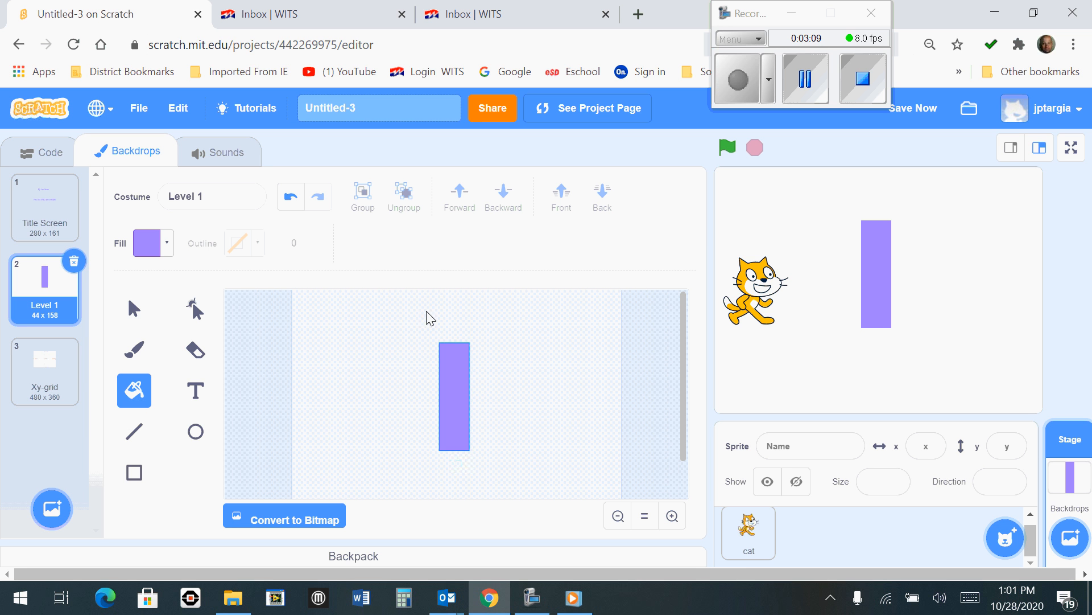
# Step: Change the rectangle's fill colour to green with the Color slider
pyautogui.click(146, 242)
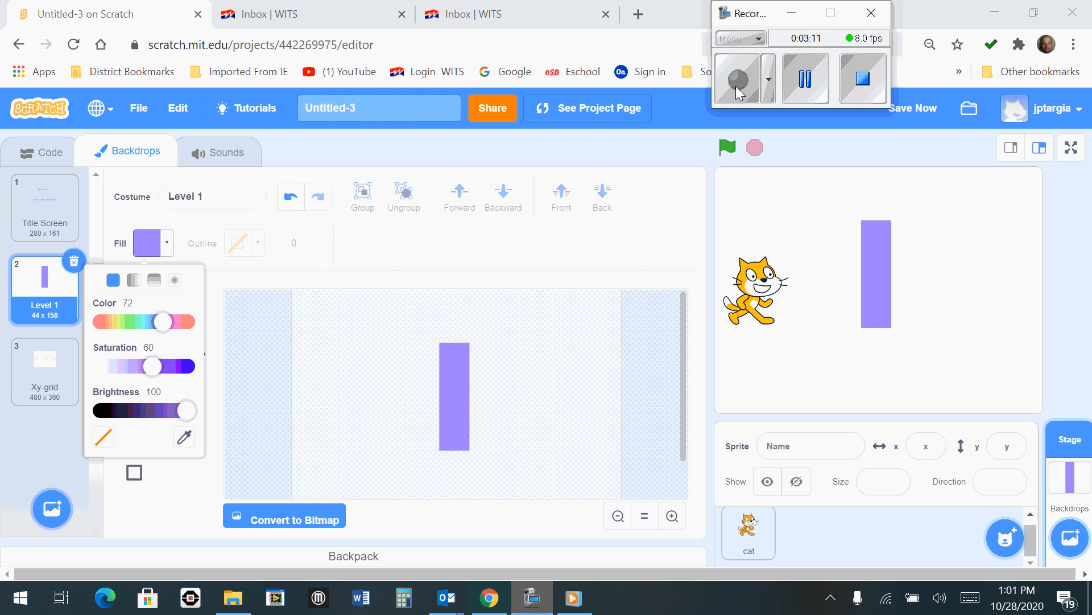
pyautogui.moveTo(150, 249)
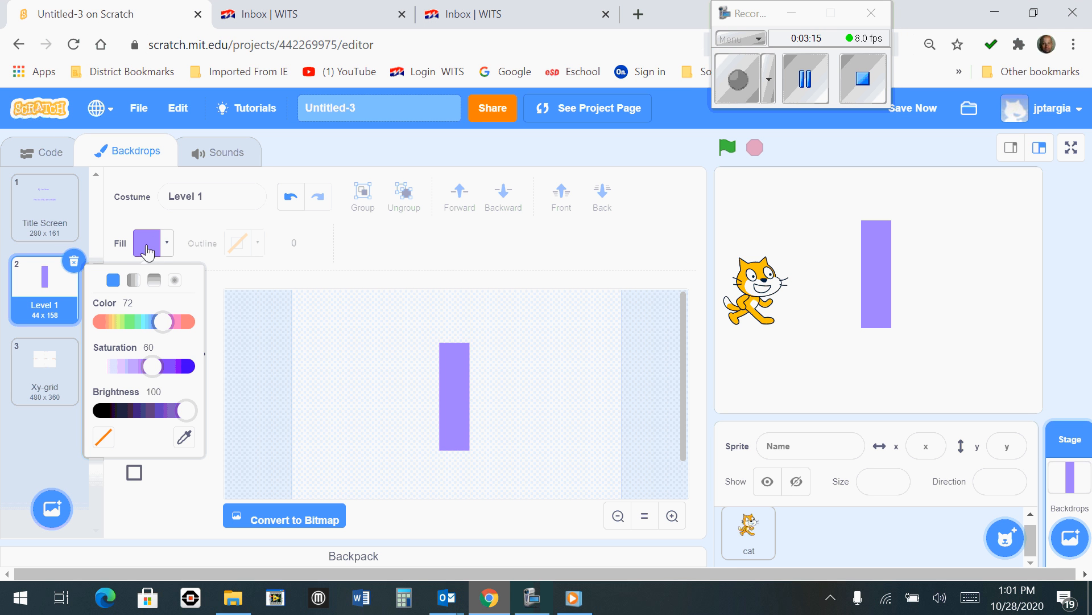
pyautogui.moveTo(161, 322); pyautogui.dragTo(165, 322)
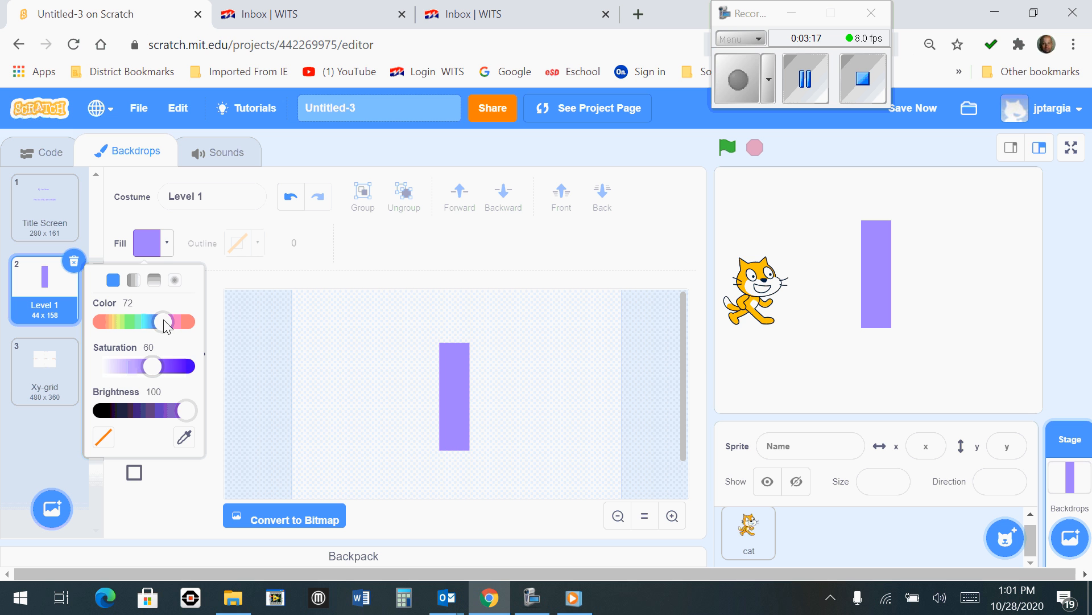
pyautogui.moveTo(164, 321); pyautogui.dragTo(182, 321)
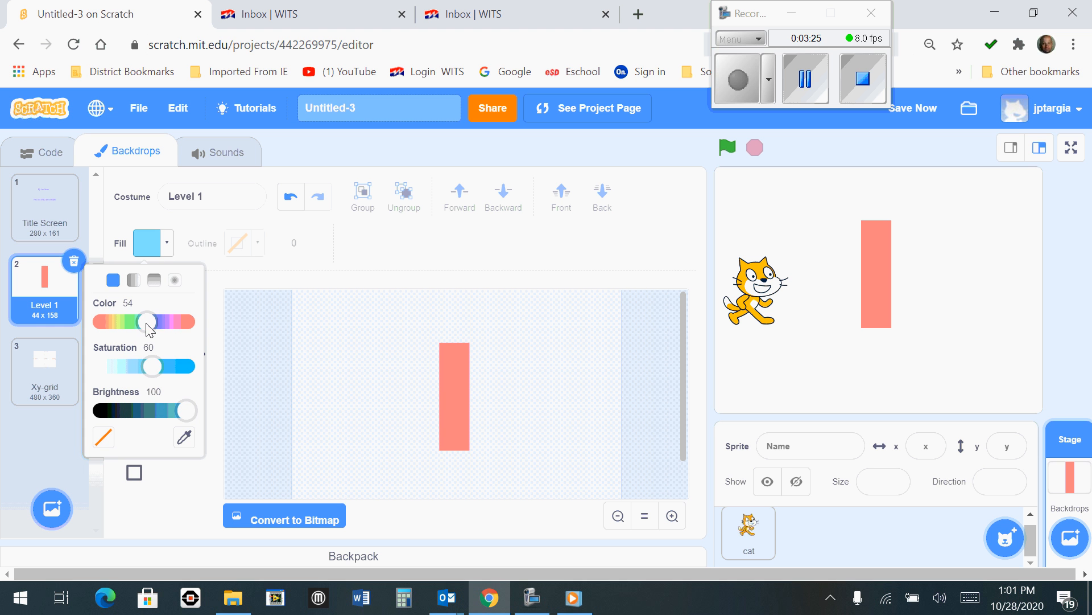
pyautogui.moveTo(147, 321); pyautogui.dragTo(135, 321)
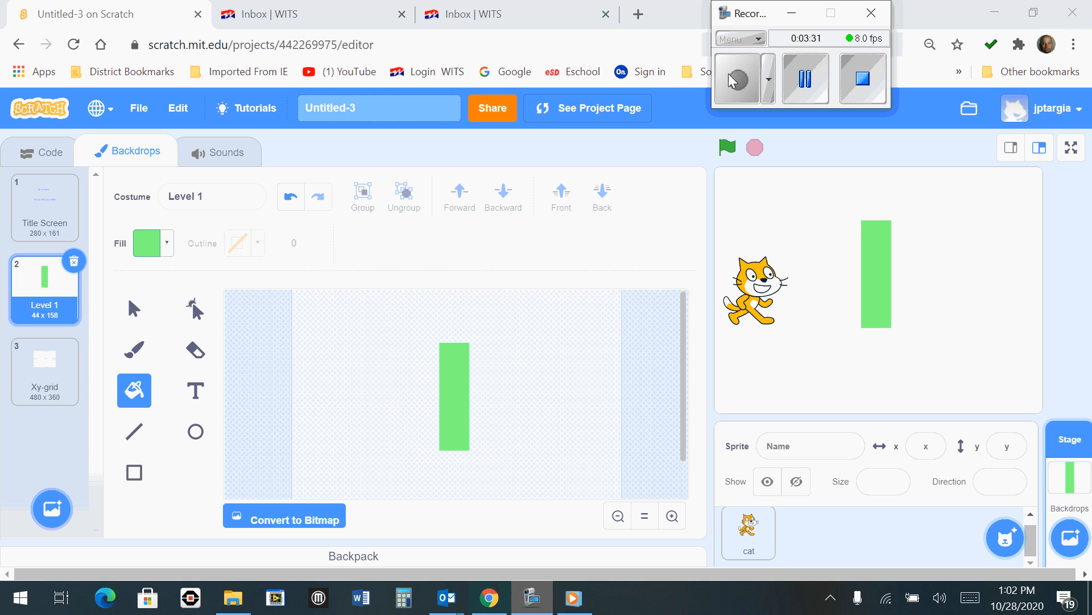
pyautogui.moveTo(696, 155)
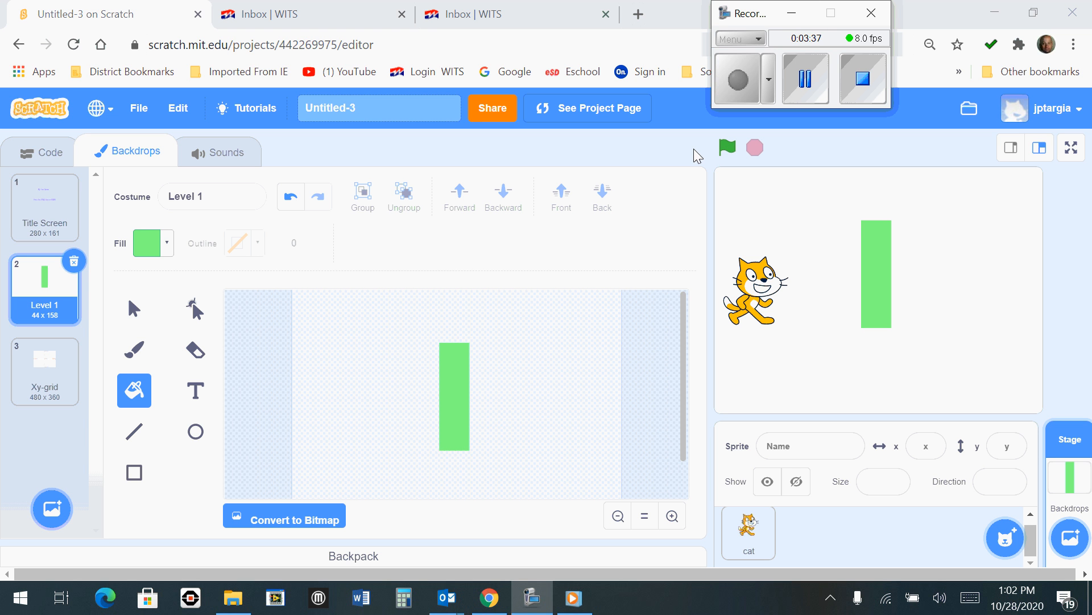
pyautogui.moveTo(697, 191)
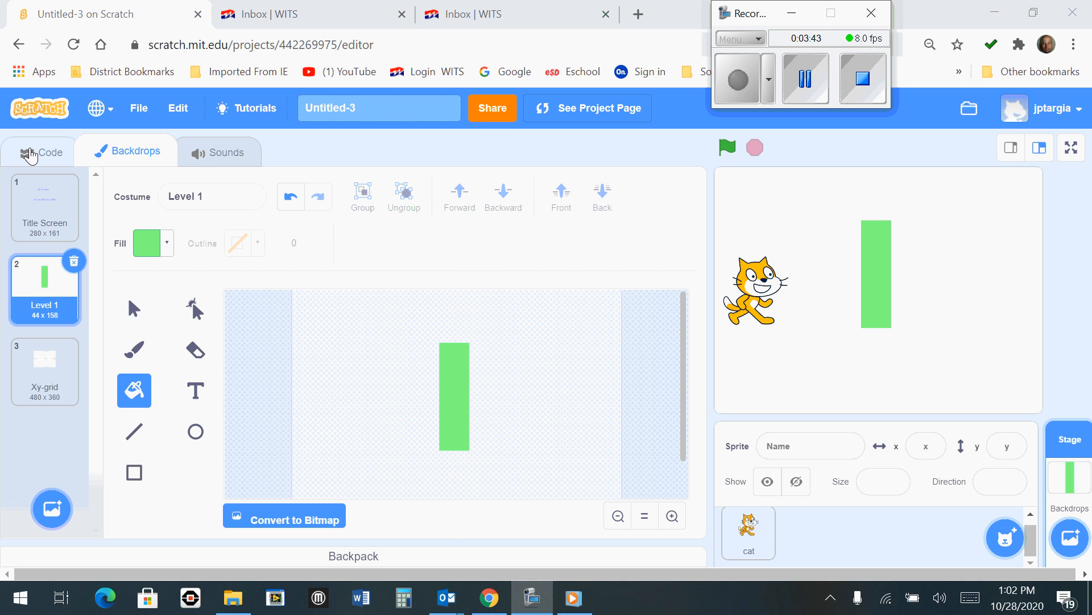
# Step: Select the Stage and show its empty code area, with Title Screen on the stage
pyautogui.click(39, 152)
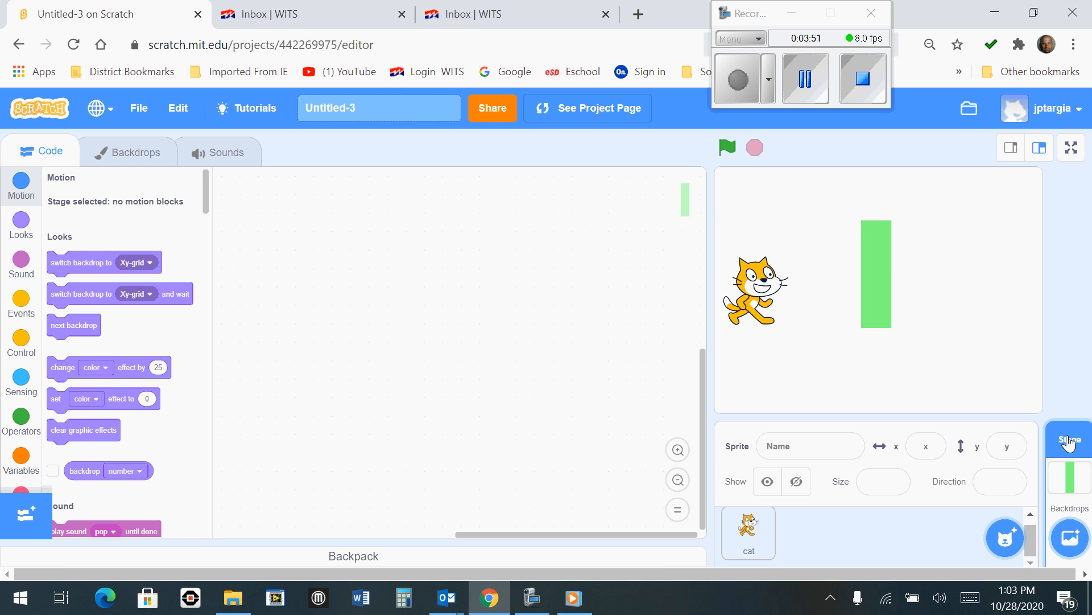
pyautogui.click(1070, 446)
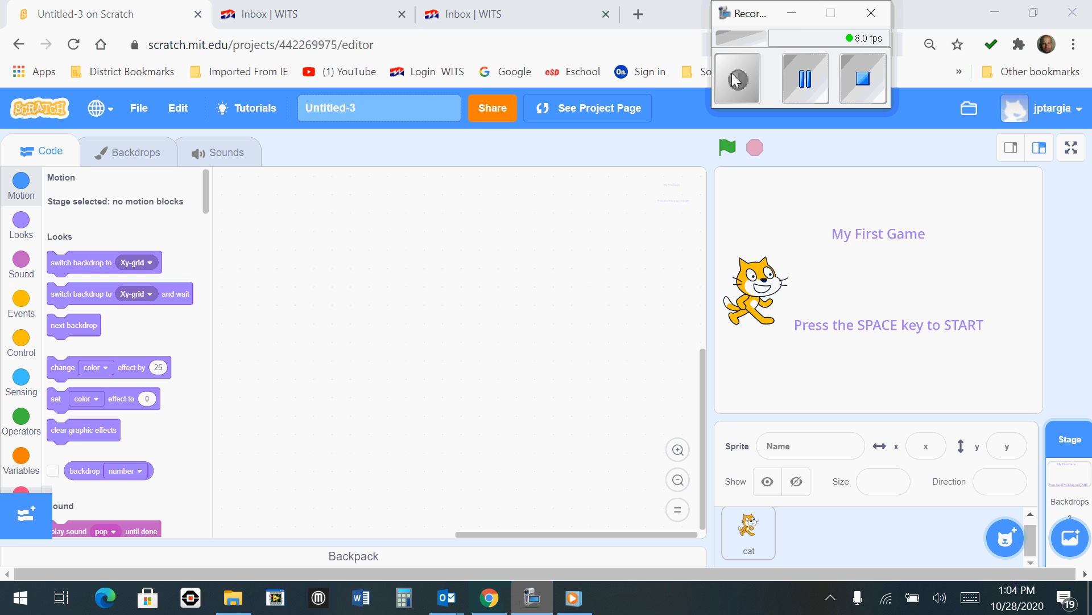
pyautogui.click(736, 78)
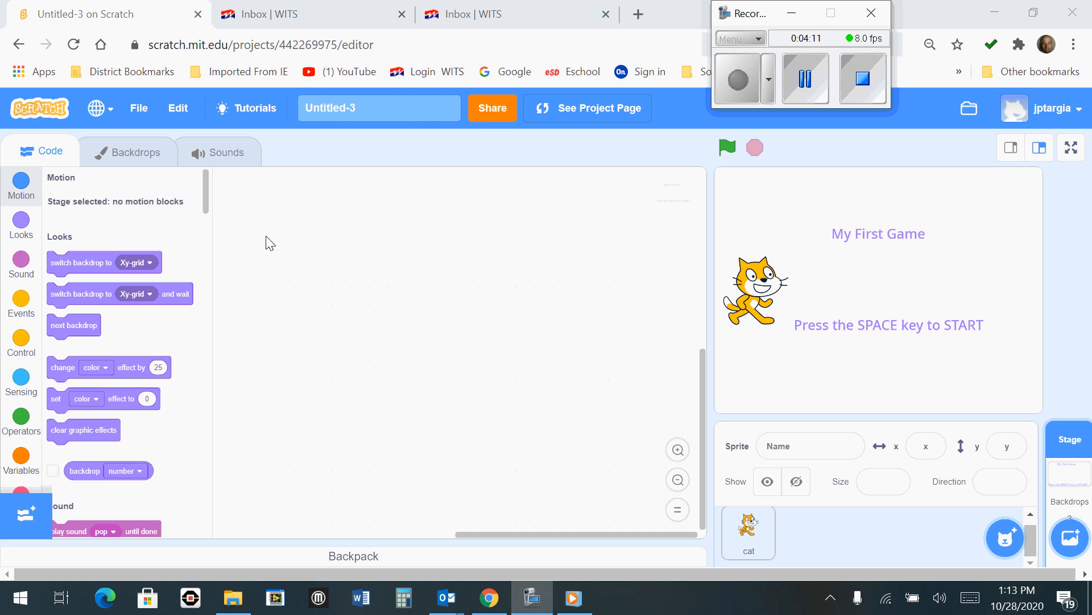
pyautogui.moveTo(352, 339)
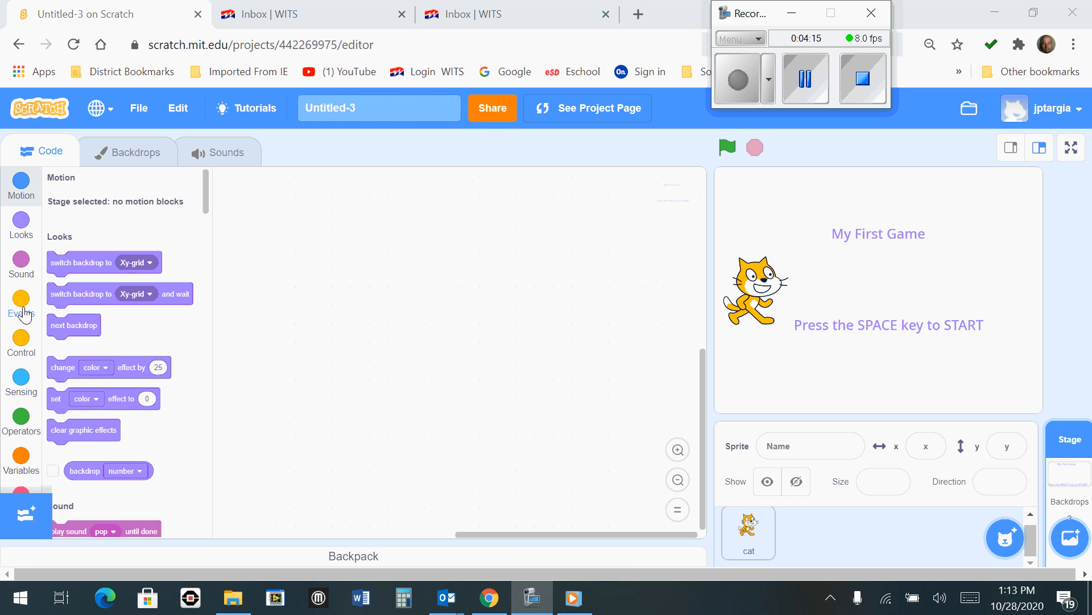
# Step: Build a stage script: when green flag clicked, switch backdrop
pyautogui.click(20, 302)
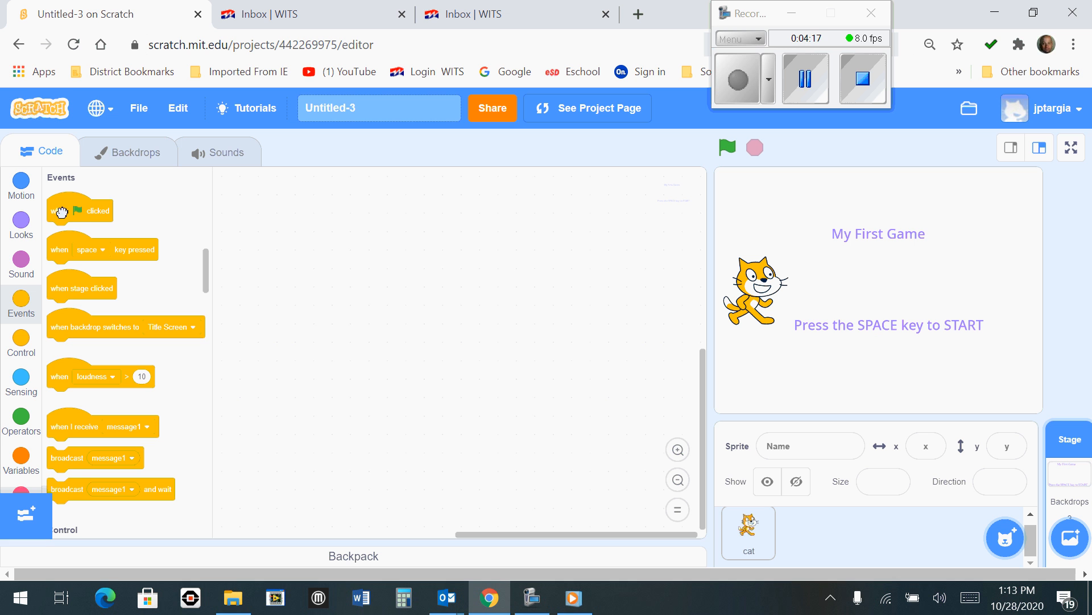
pyautogui.moveTo(80, 209); pyautogui.dragTo(422, 262)
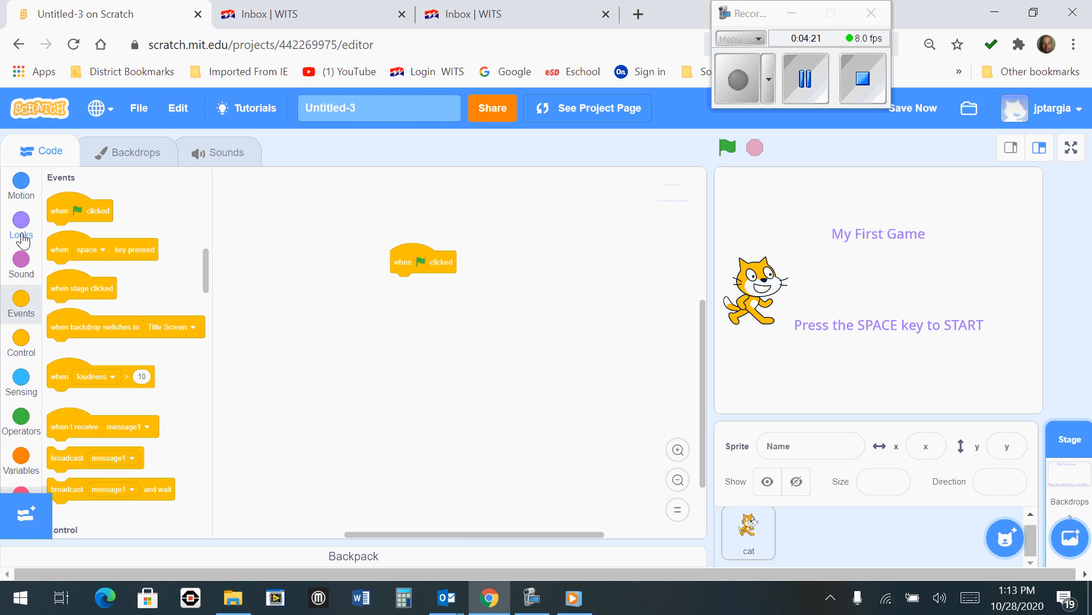
pyautogui.click(21, 224)
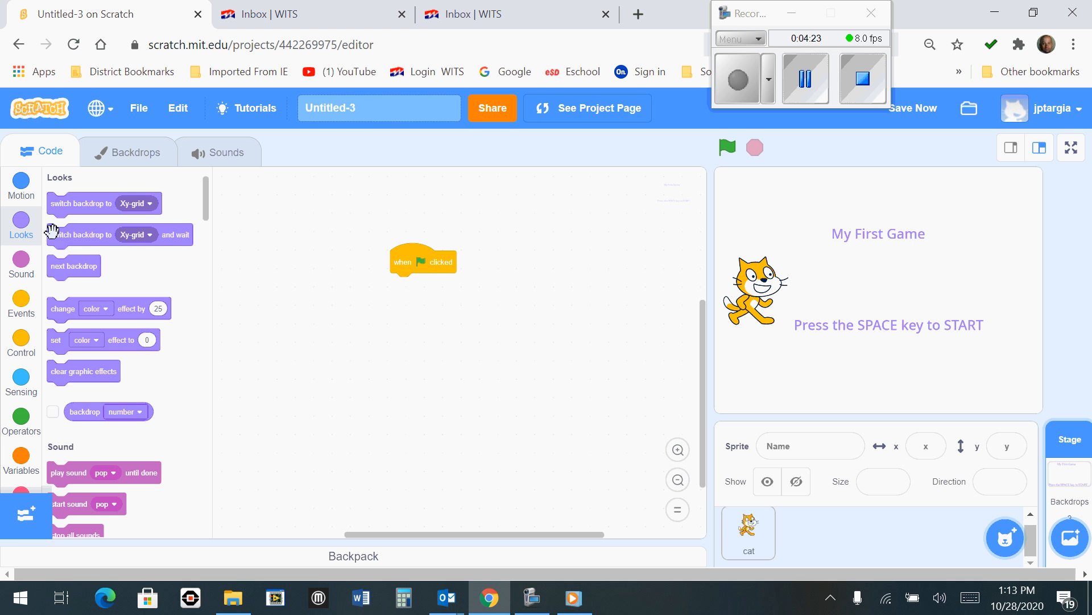
pyautogui.moveTo(65, 237)
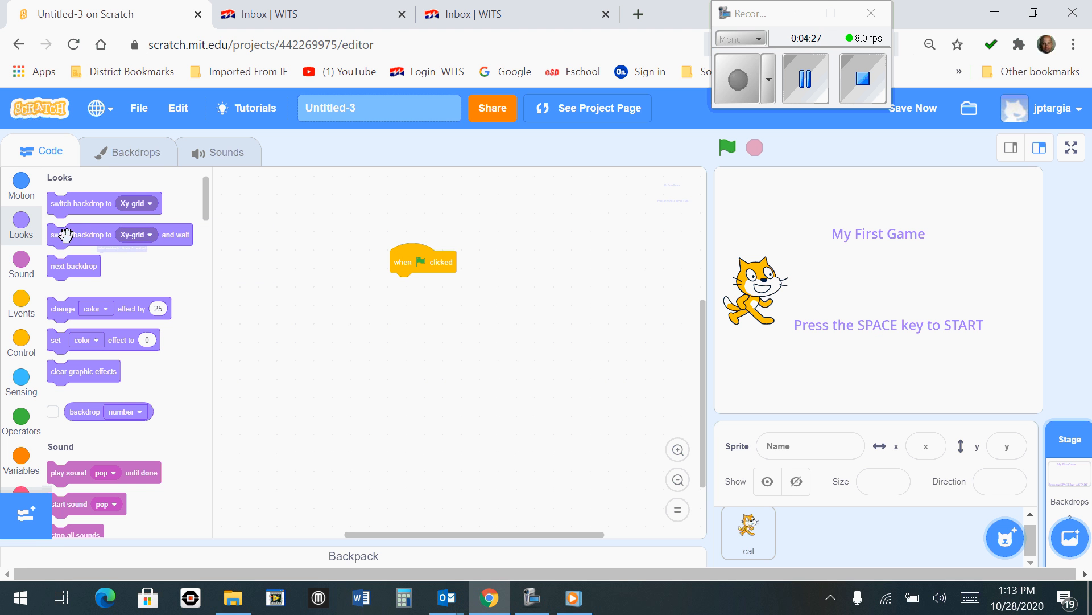
pyautogui.moveTo(80, 203); pyautogui.dragTo(400, 294)
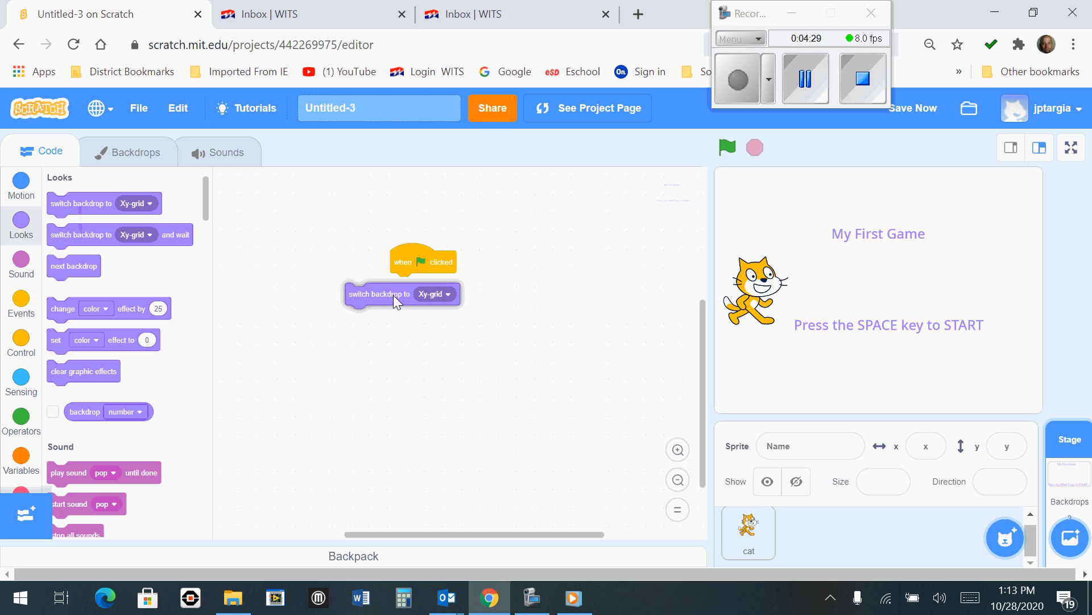
pyautogui.moveTo(397, 294); pyautogui.dragTo(450, 284)
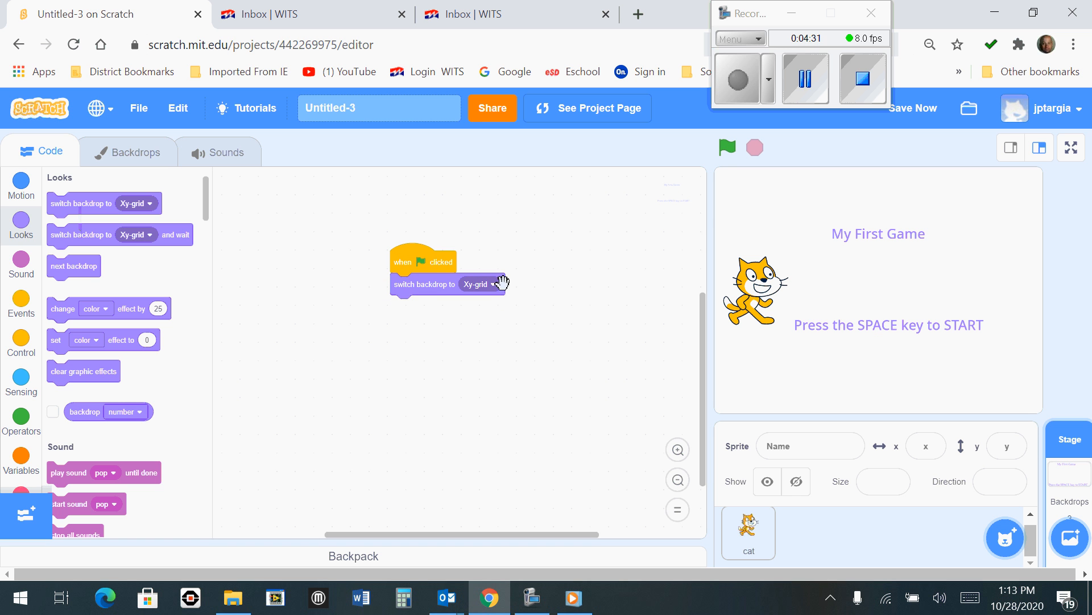
# Step: Set the switch-backdrop block to Title Screen and zoom in on the script
pyautogui.click(478, 283)
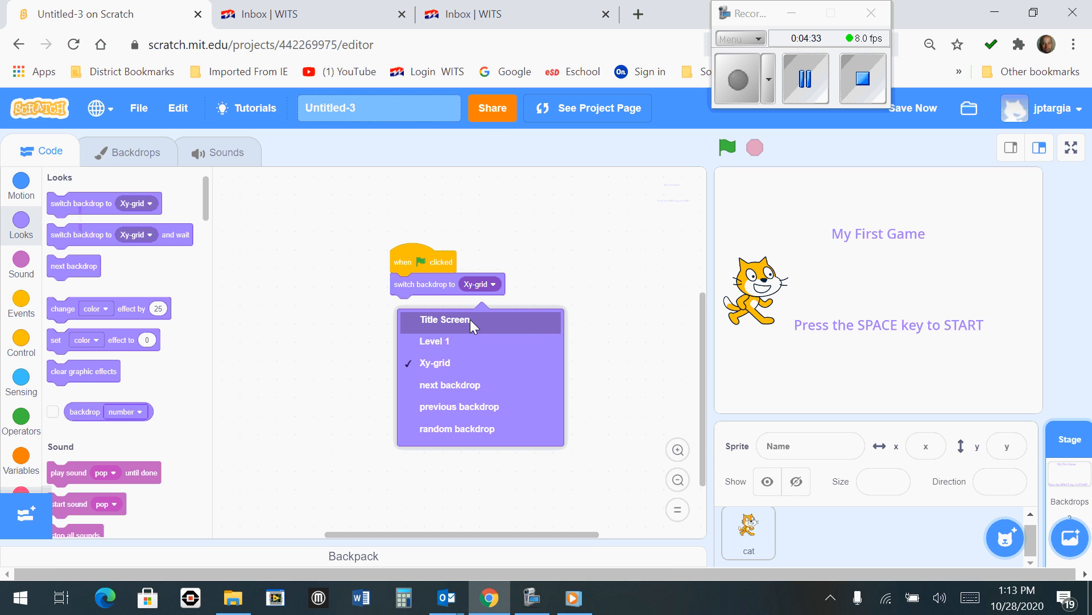
pyautogui.click(444, 320)
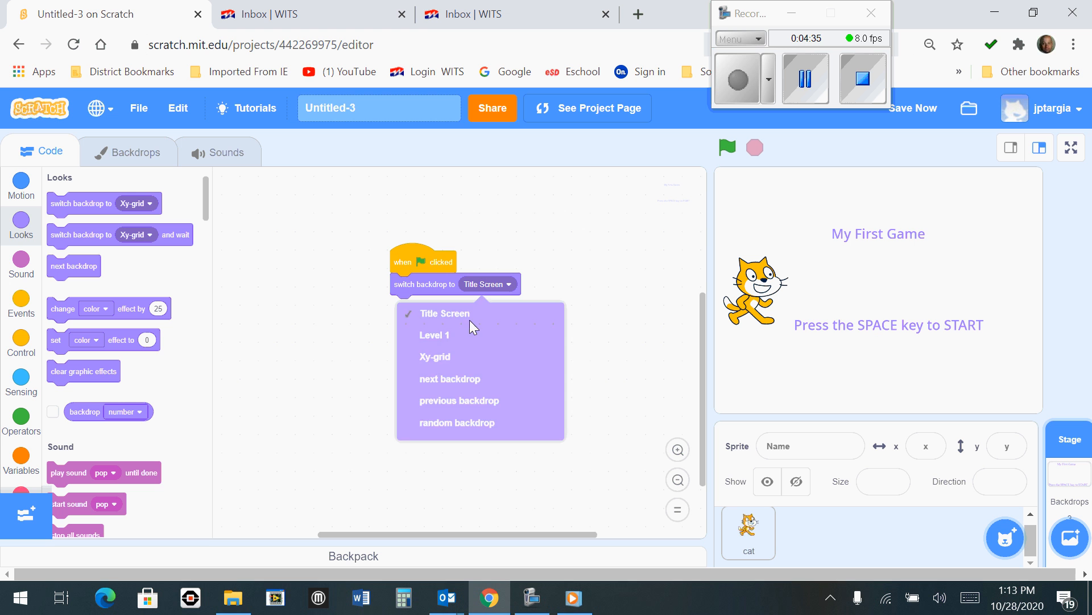
pyautogui.click(445, 313)
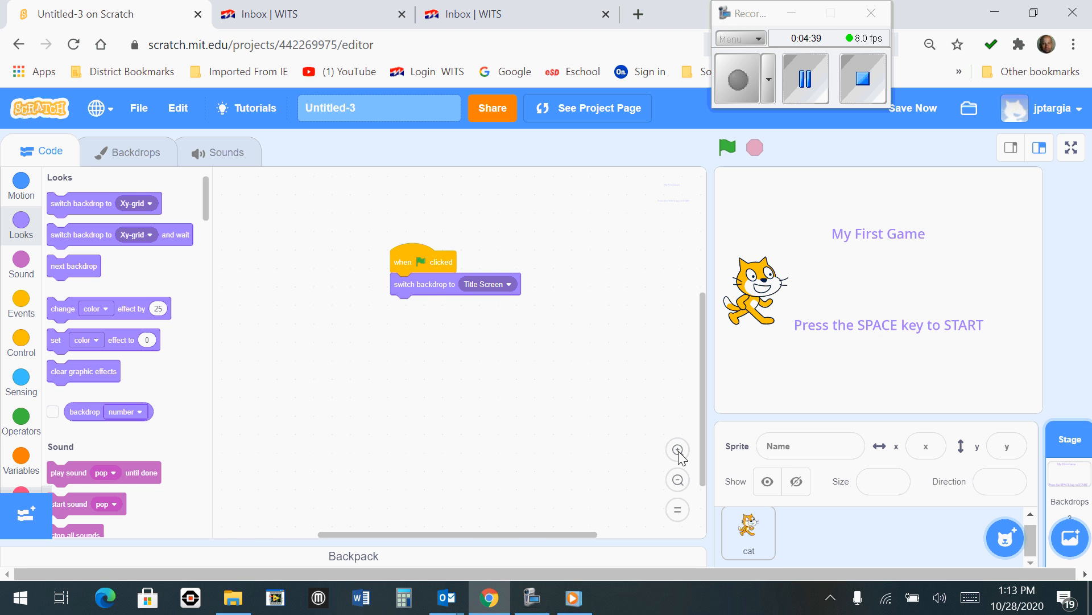
pyautogui.click(676, 450)
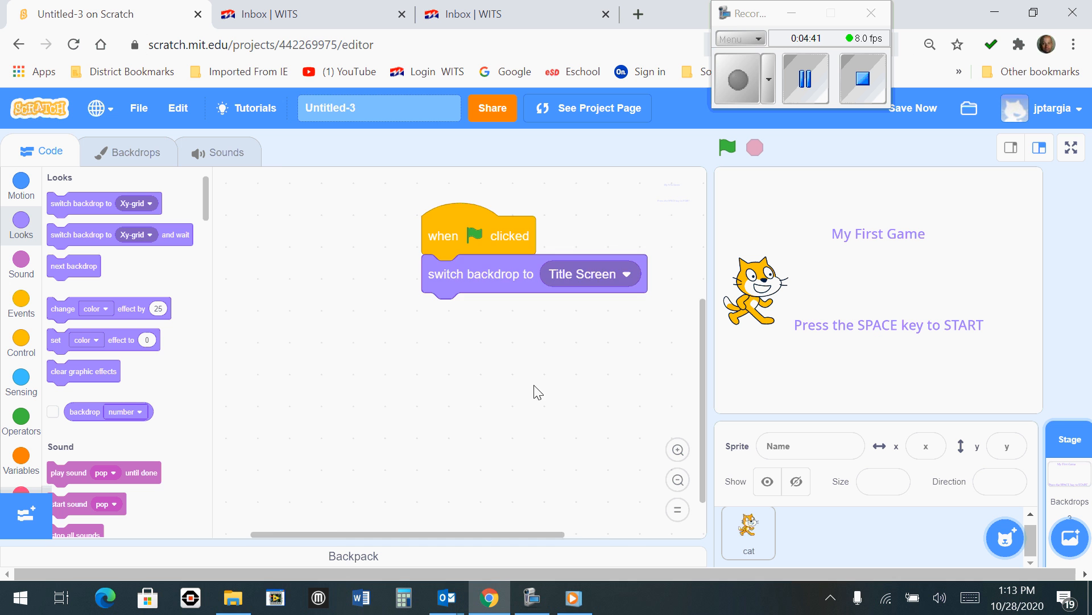
pyautogui.moveTo(479, 234); pyautogui.dragTo(338, 249)
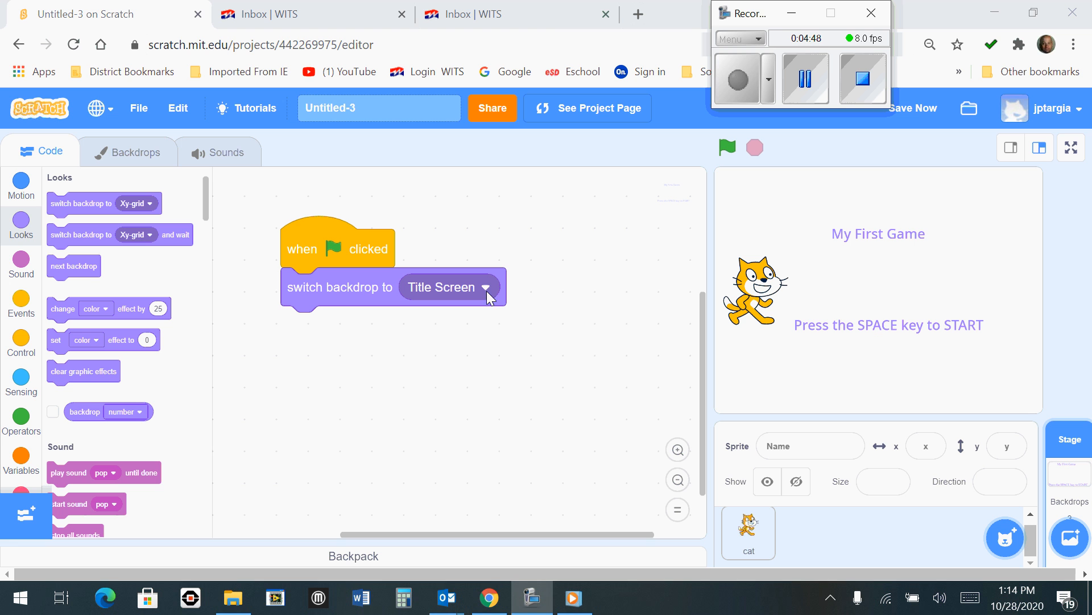
pyautogui.click(486, 286)
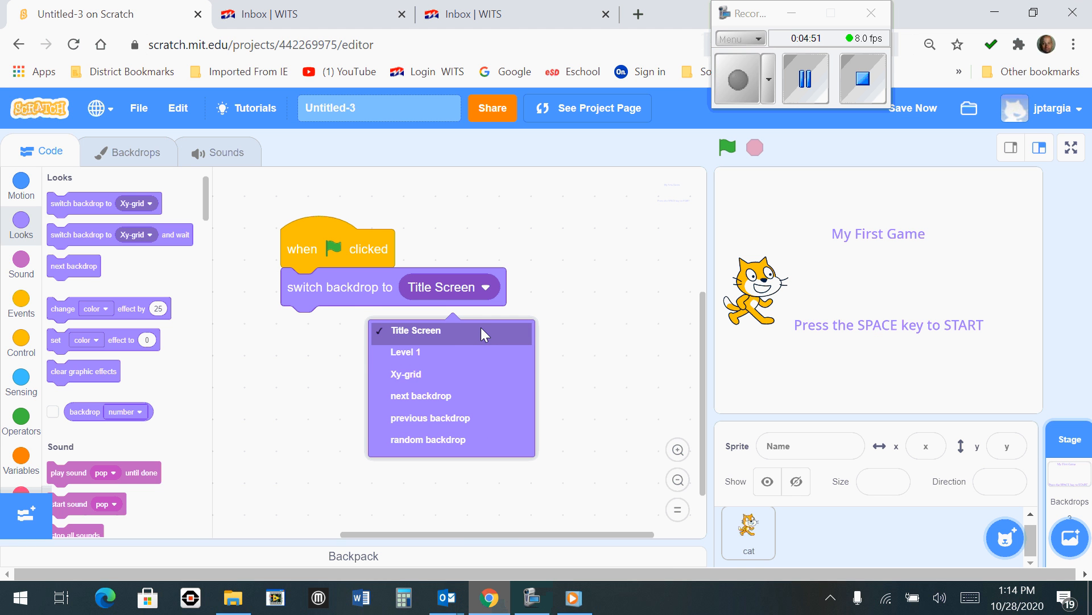
pyautogui.moveTo(451, 334)
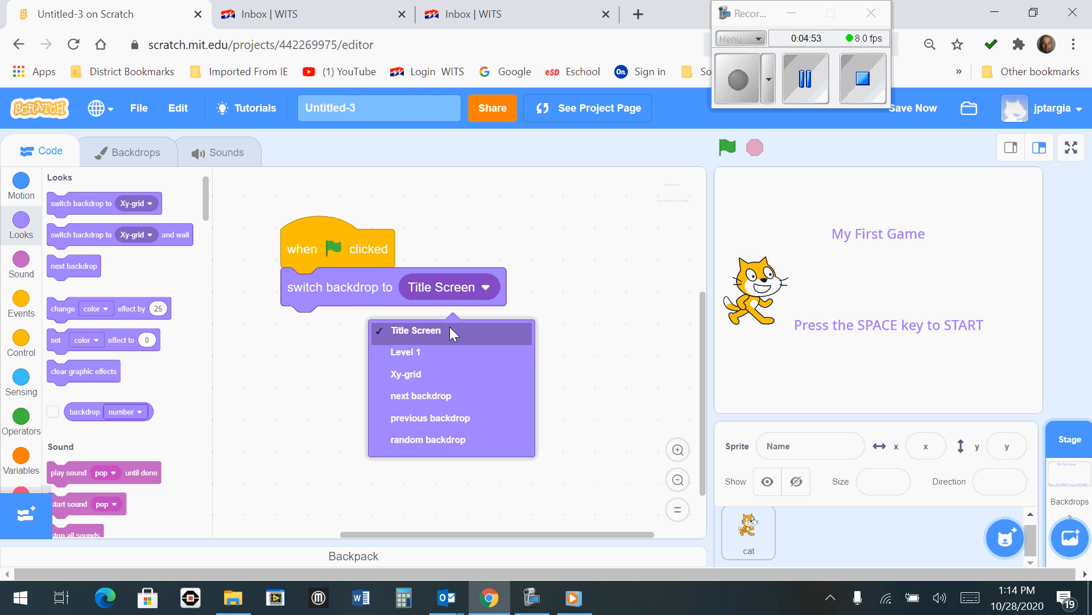
pyautogui.click(415, 330)
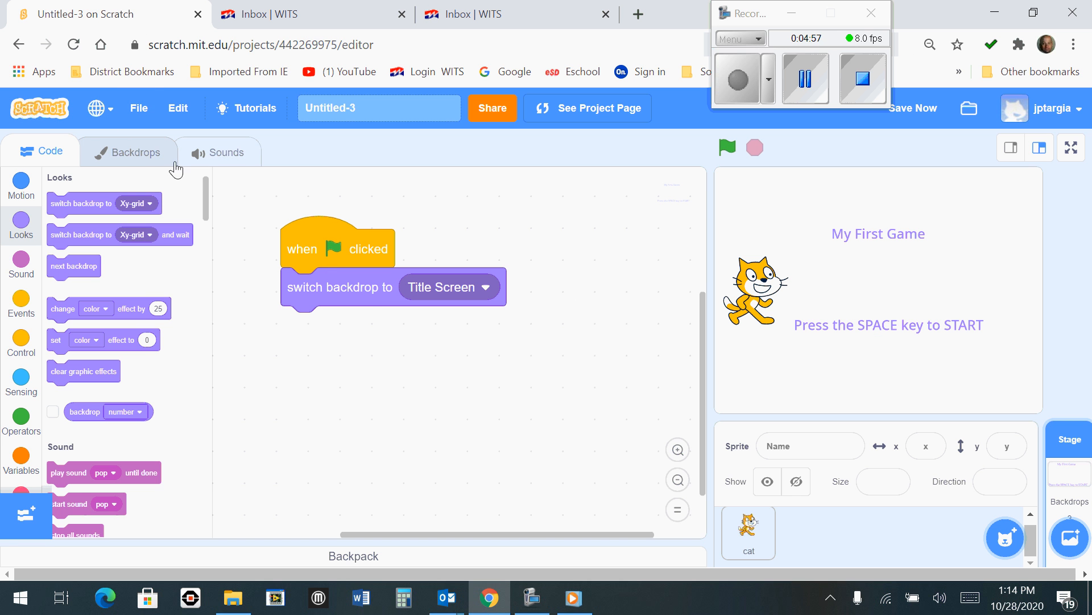
pyautogui.click(127, 151)
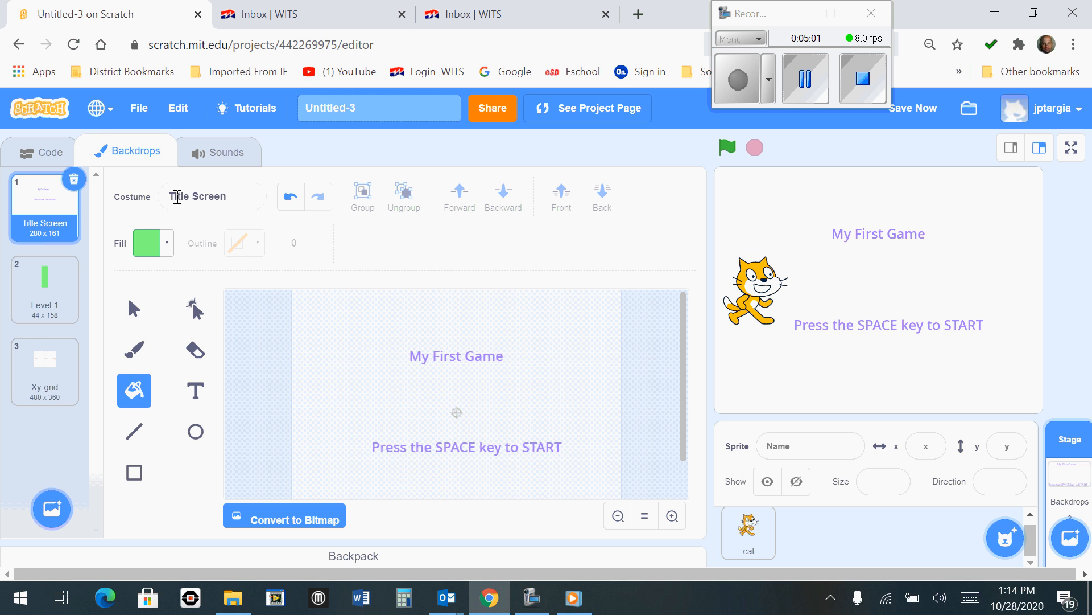
pyautogui.click(39, 152)
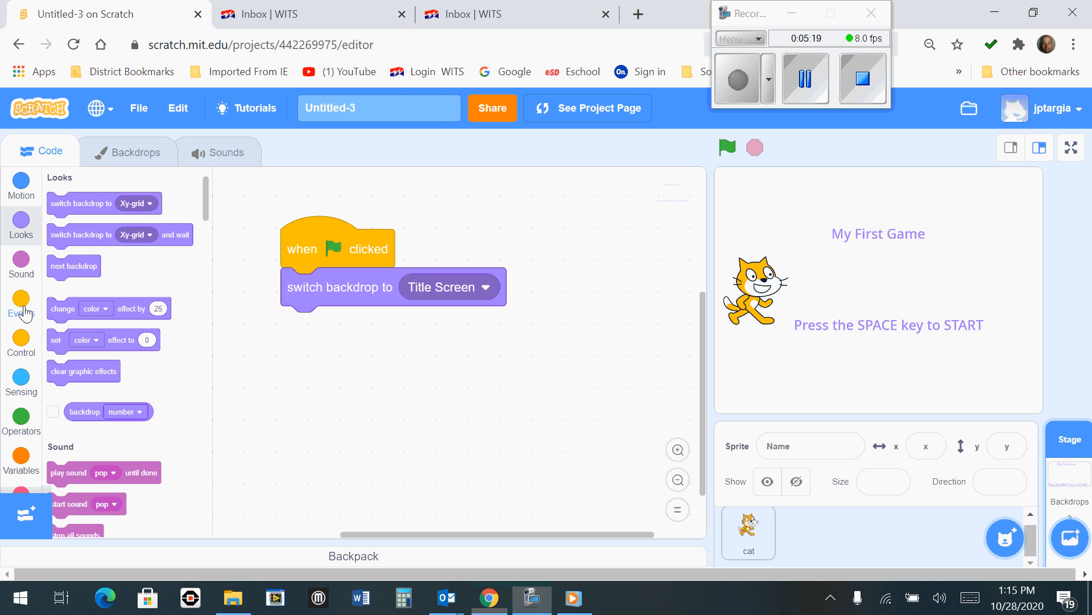
# Step: Add a 'when space key pressed' hat block below the green-flag script
pyautogui.click(20, 300)
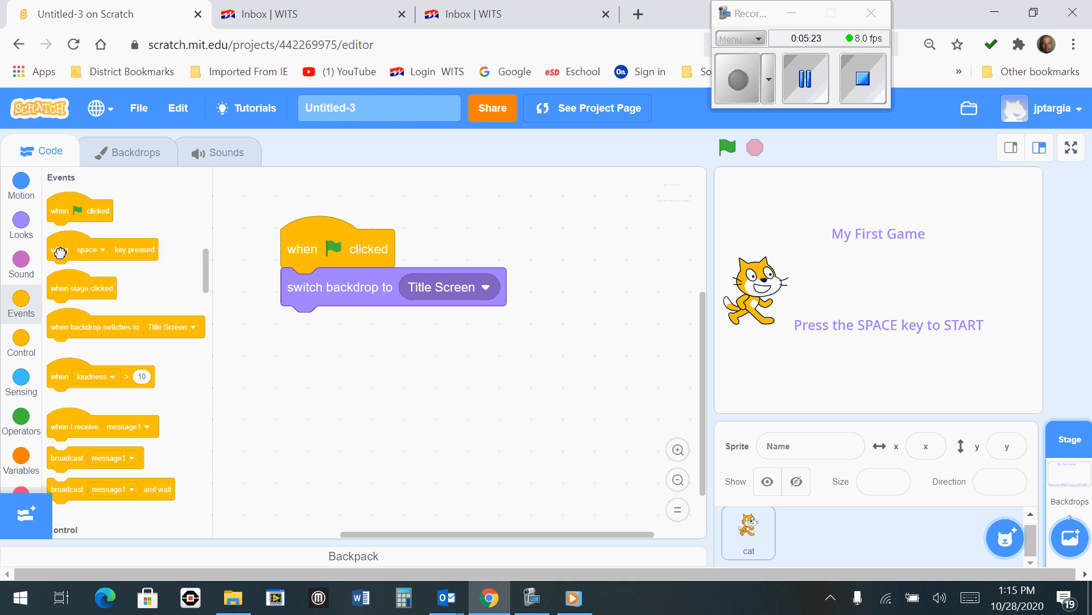
pyautogui.moveTo(91, 249); pyautogui.dragTo(332, 380)
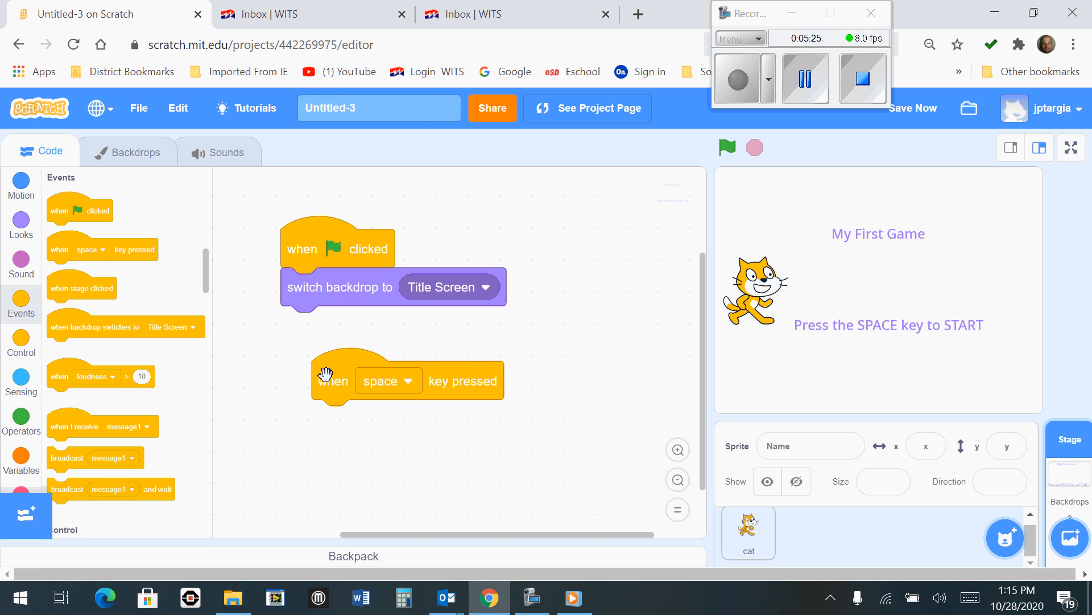
pyautogui.moveTo(368, 385)
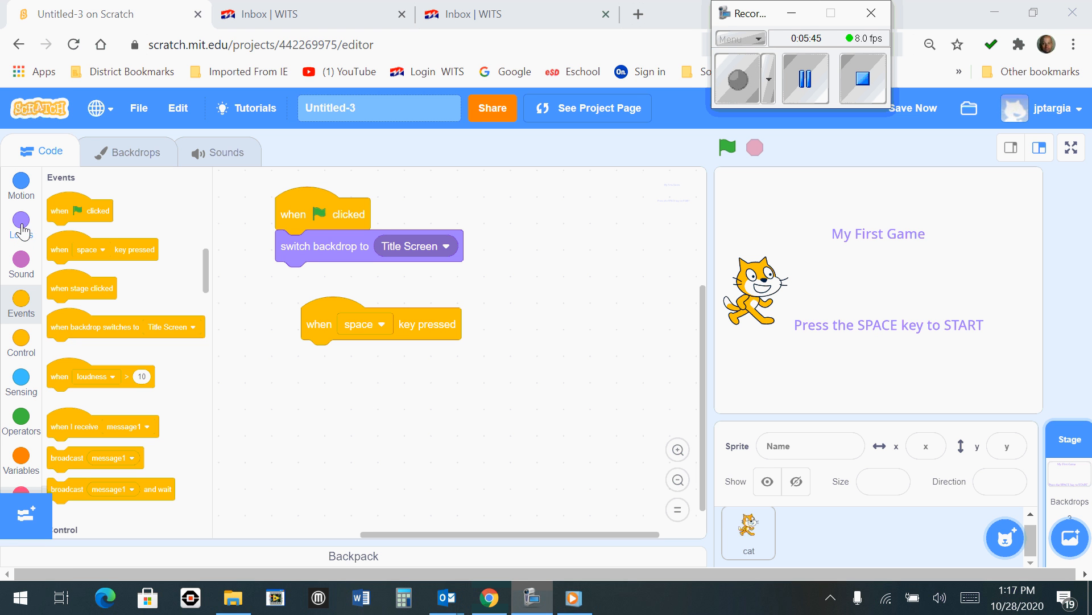
# Step: Attach 'switch backdrop to Level 1' under the space-key hat block
pyautogui.click(21, 226)
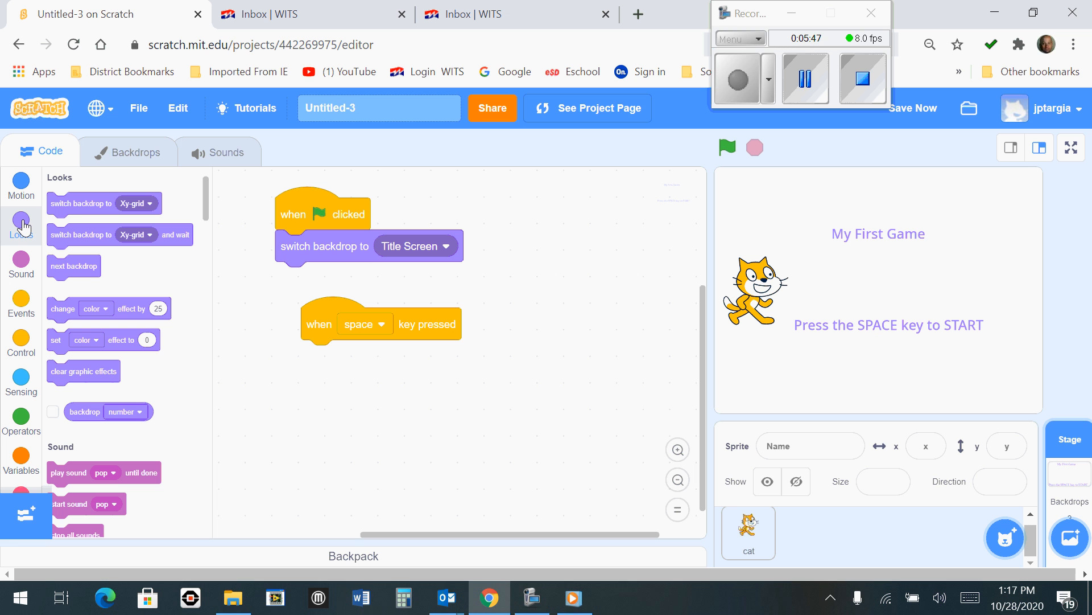
pyautogui.moveTo(64, 203)
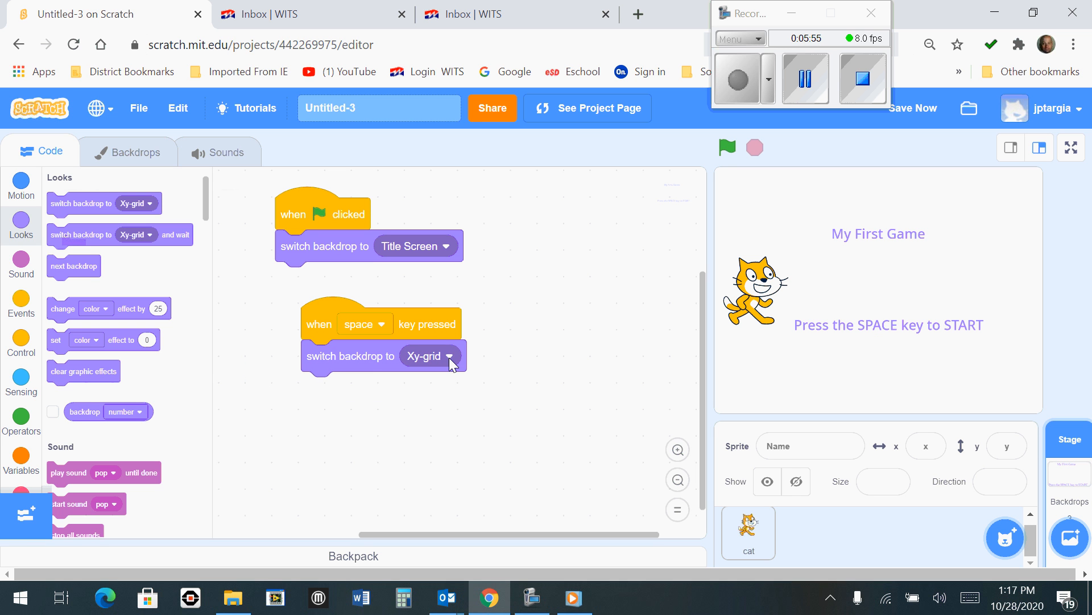
pyautogui.click(430, 355)
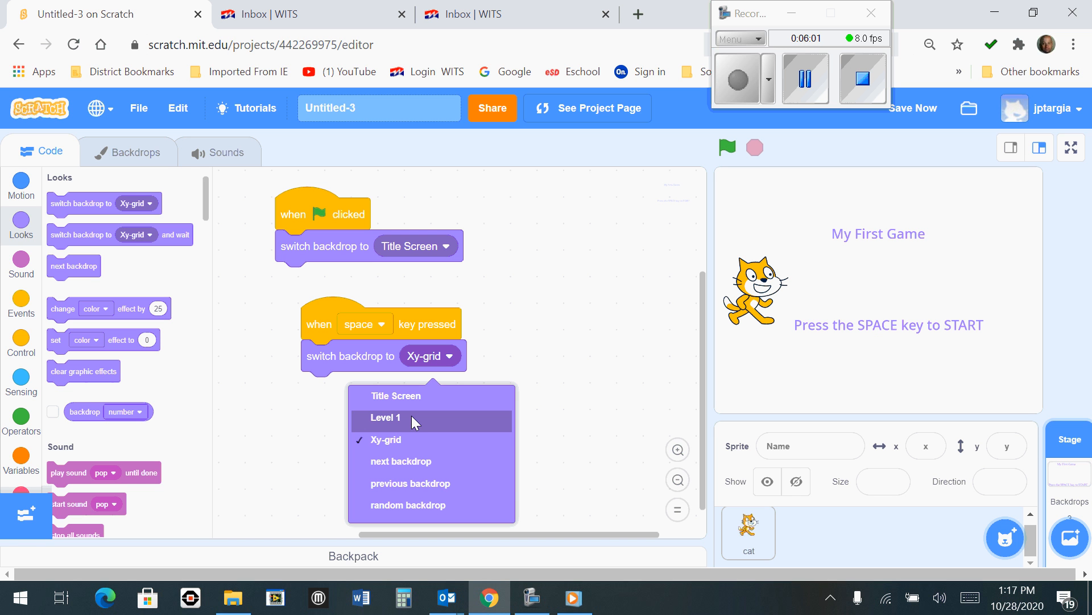
pyautogui.click(386, 418)
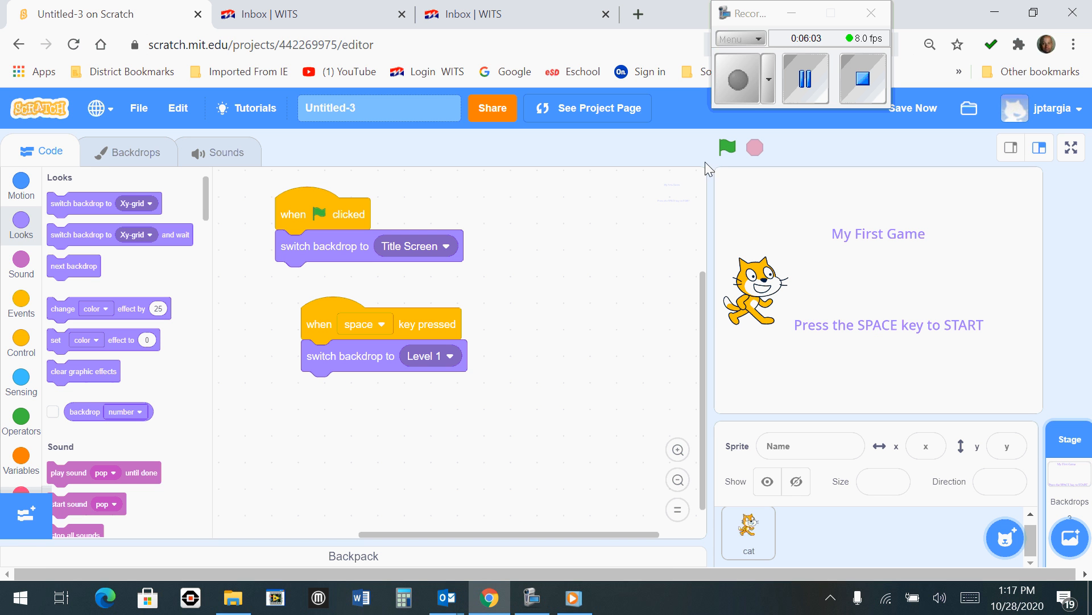
pyautogui.moveTo(364, 337)
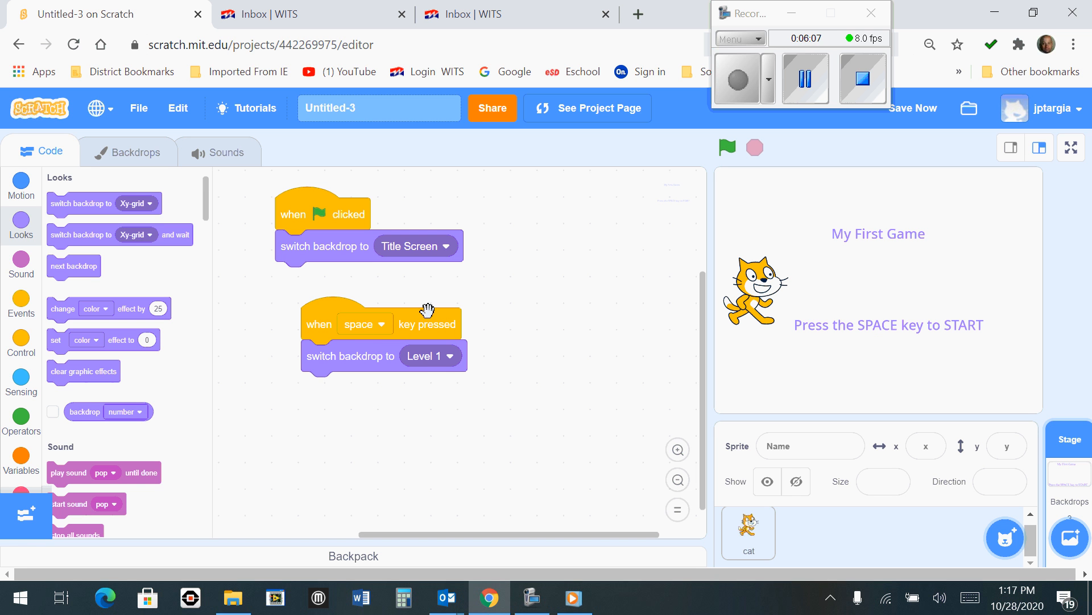
pyautogui.moveTo(433, 369)
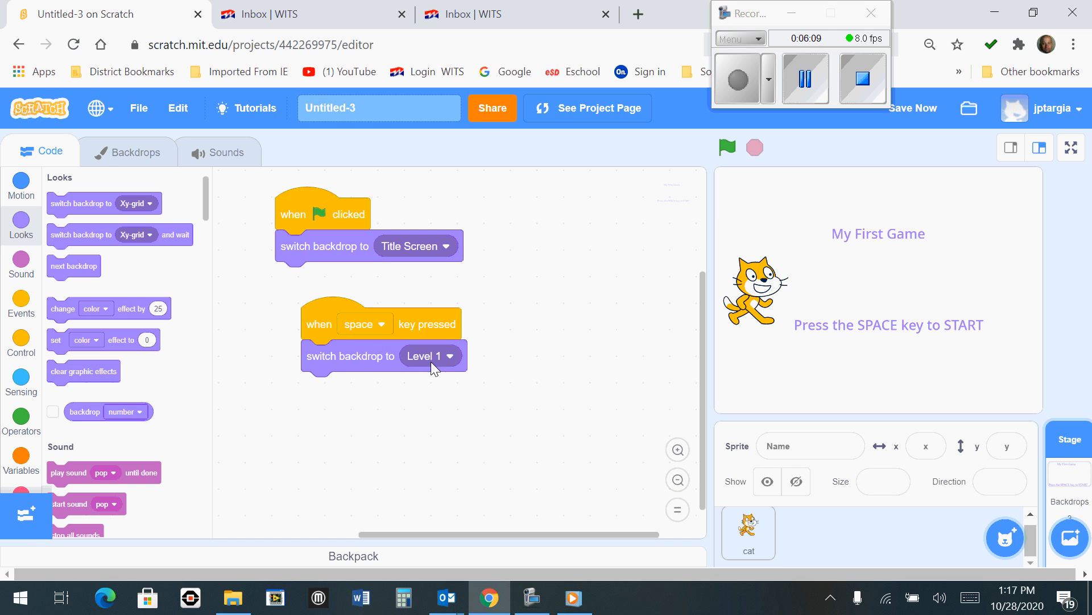
pyautogui.moveTo(439, 417)
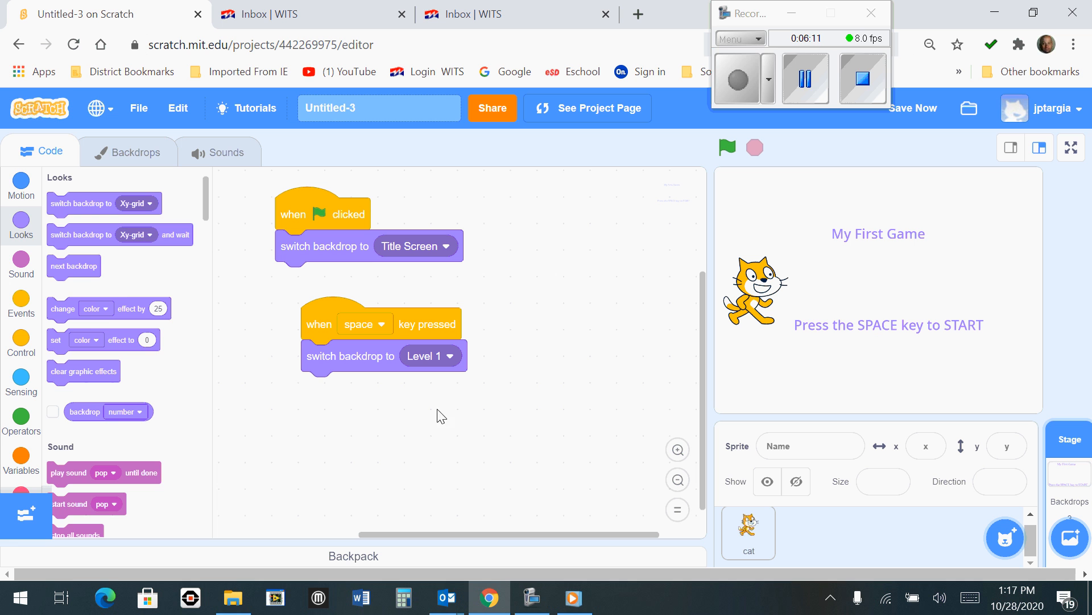
pyautogui.click(737, 77)
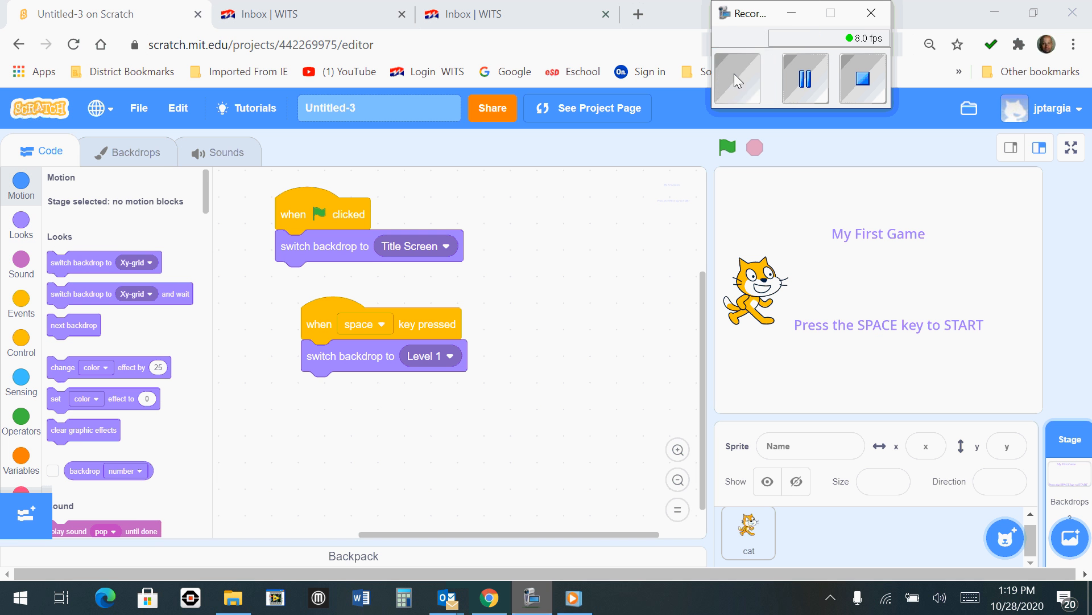
# Step: Attach a 'broadcast message1' block after the Level 1 switch and show its message choices
pyautogui.click(737, 77)
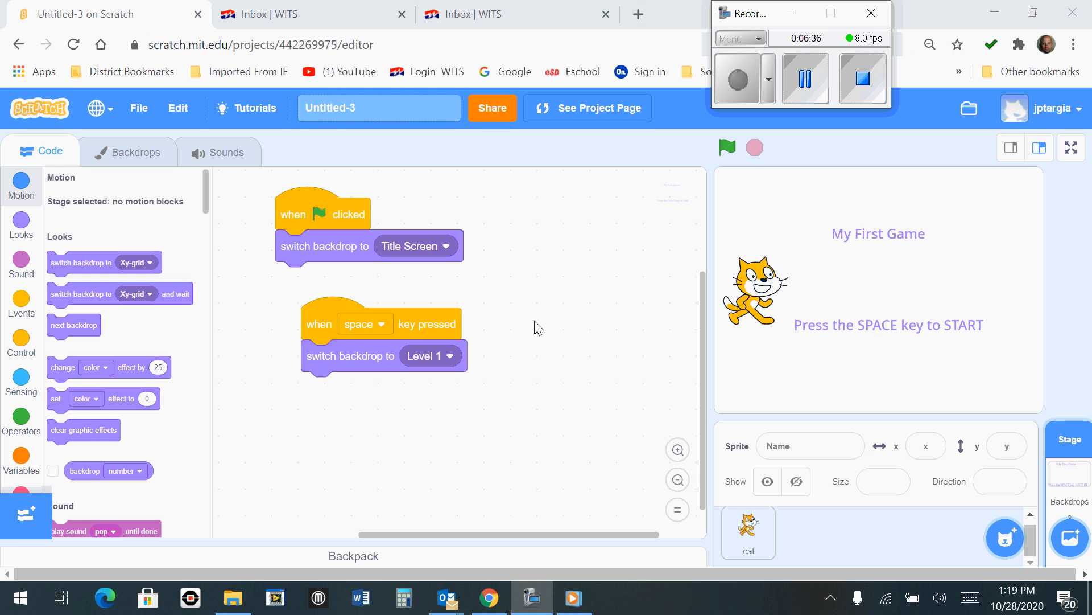
pyautogui.moveTo(590, 312)
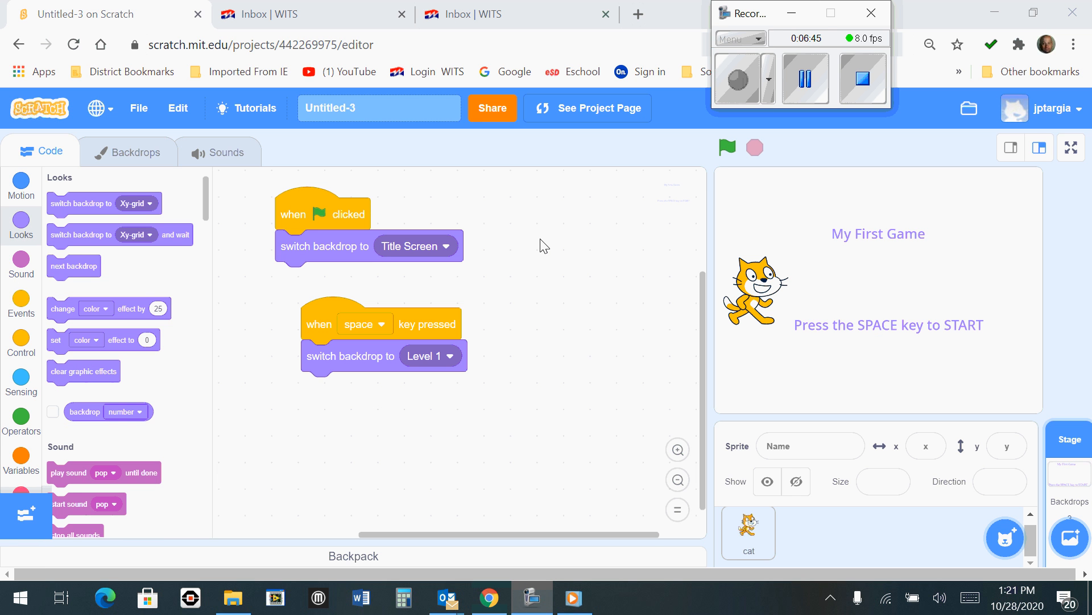
pyautogui.moveTo(430, 337)
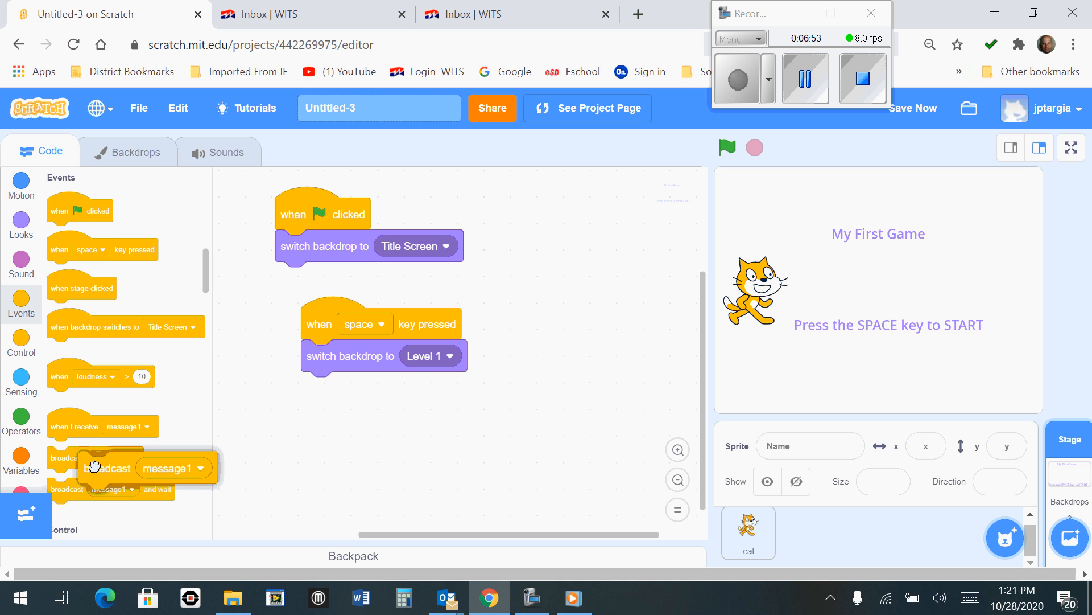
pyautogui.moveTo(126, 466); pyautogui.dragTo(328, 400)
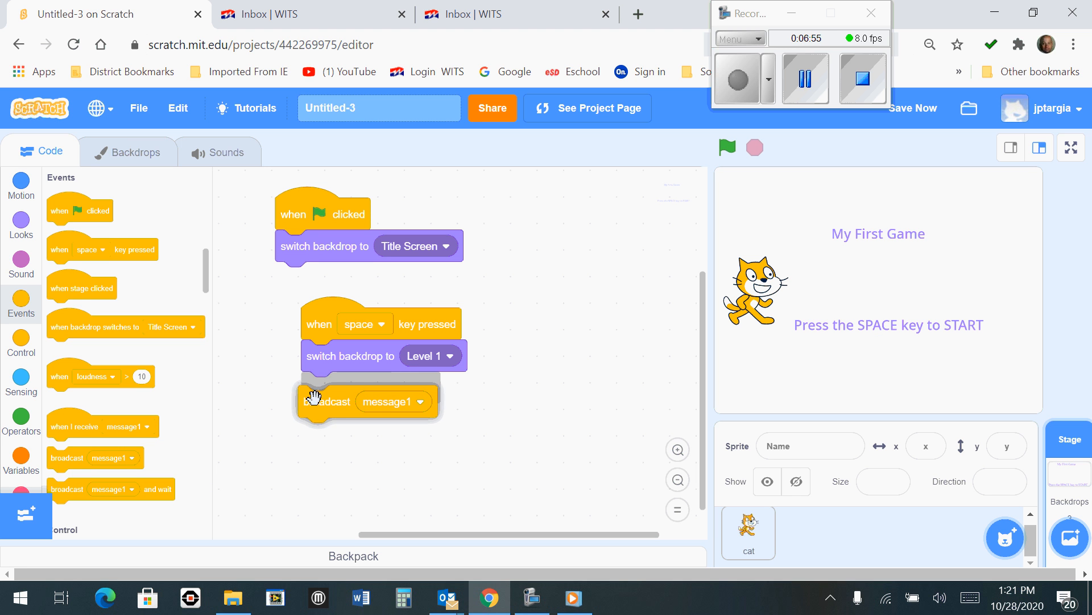
pyautogui.moveTo(328, 401); pyautogui.dragTo(329, 387)
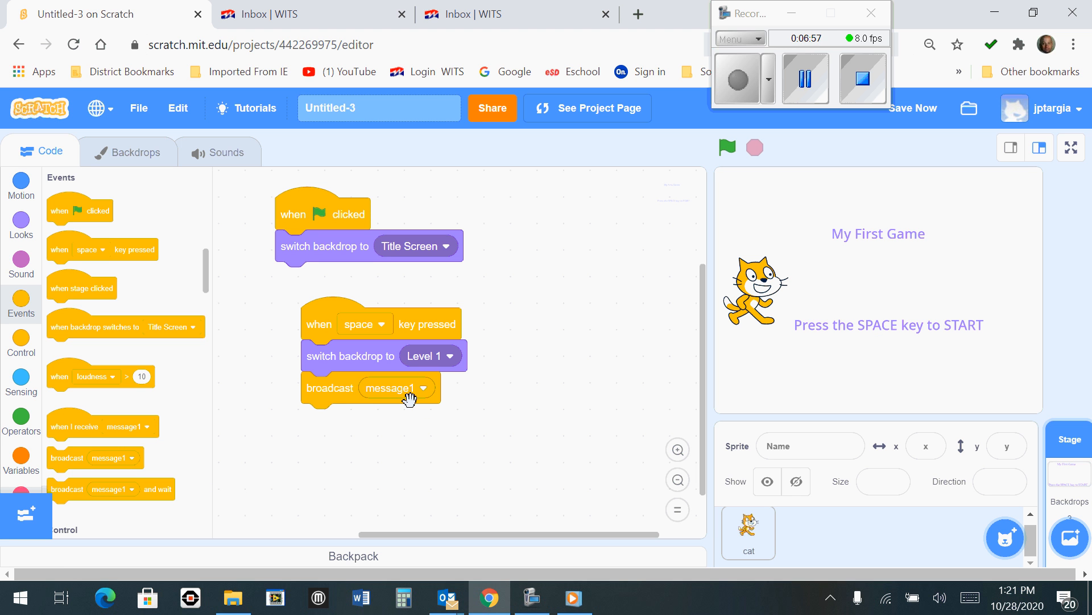
pyautogui.click(423, 387)
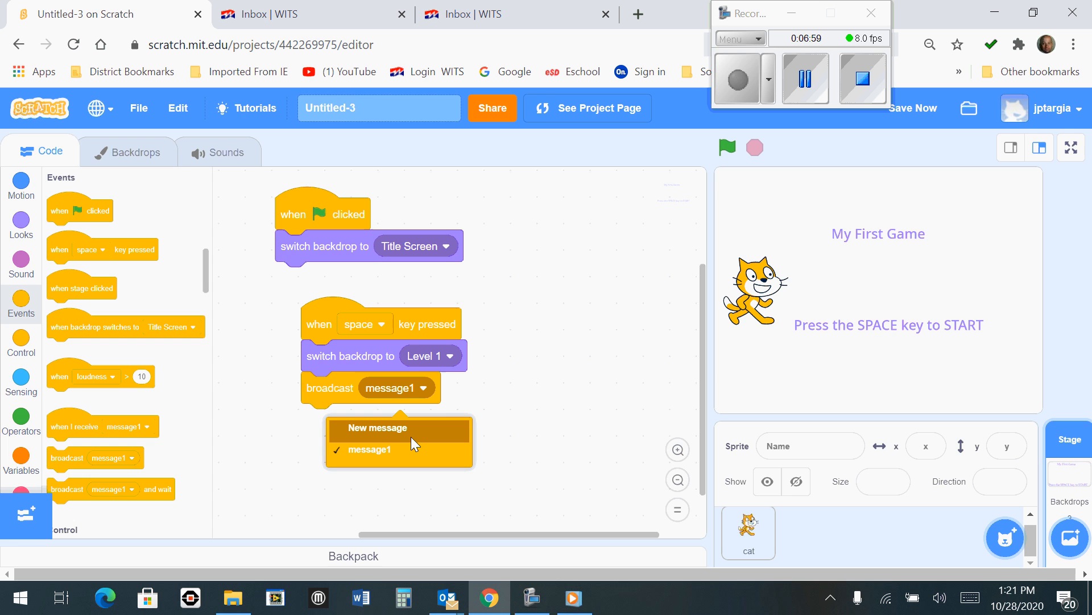
# Step: Create a new broadcast message named START GAME for the space-key script
pyautogui.click(377, 428)
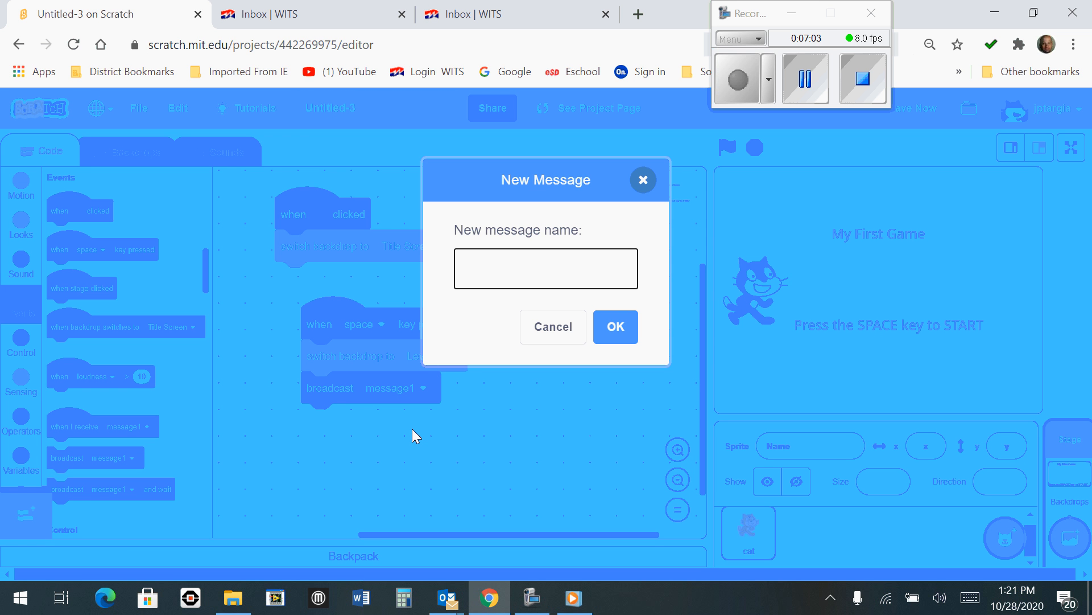
pyautogui.write('START')
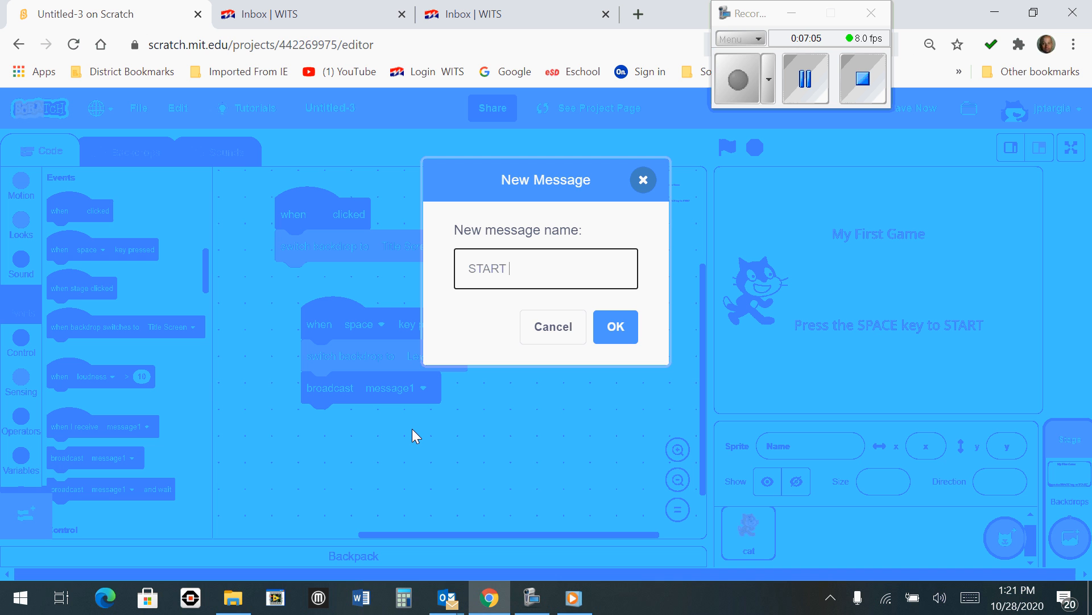
pyautogui.write('GAM')
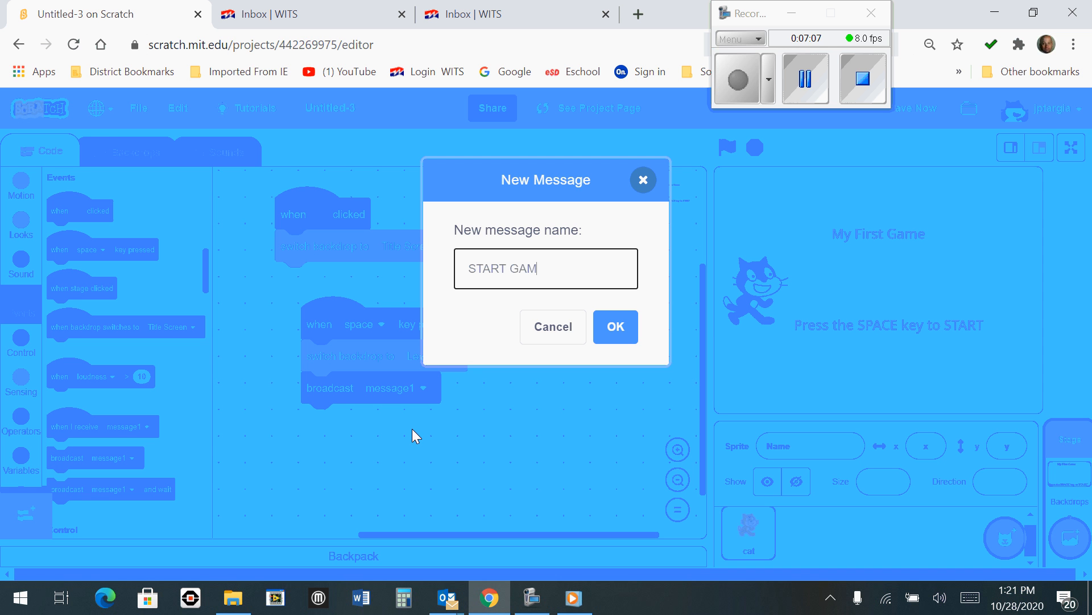
pyautogui.write('E')
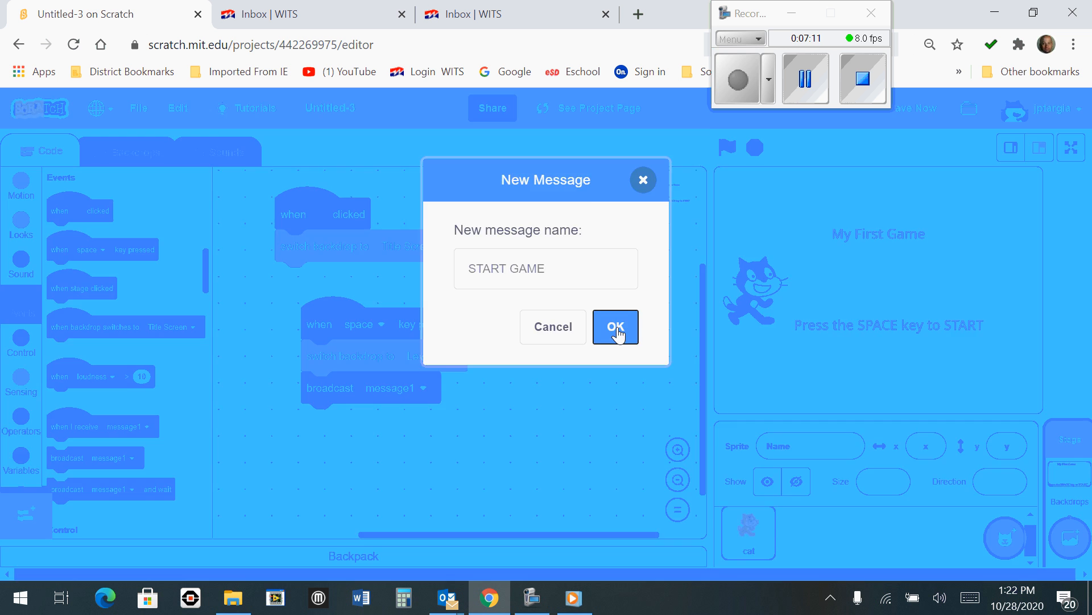
pyautogui.click(615, 327)
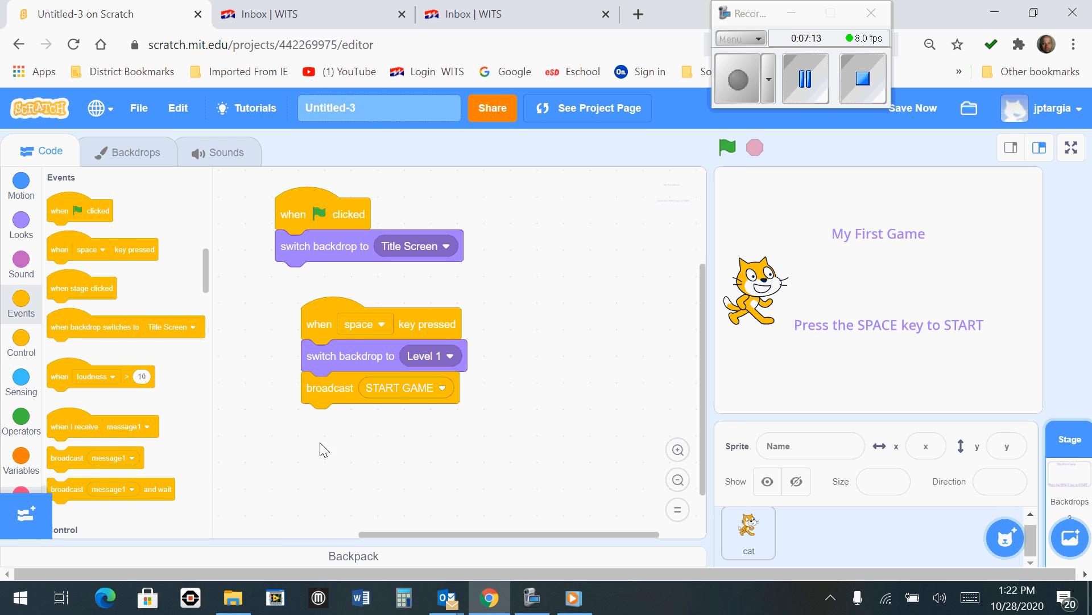
pyautogui.moveTo(766, 130)
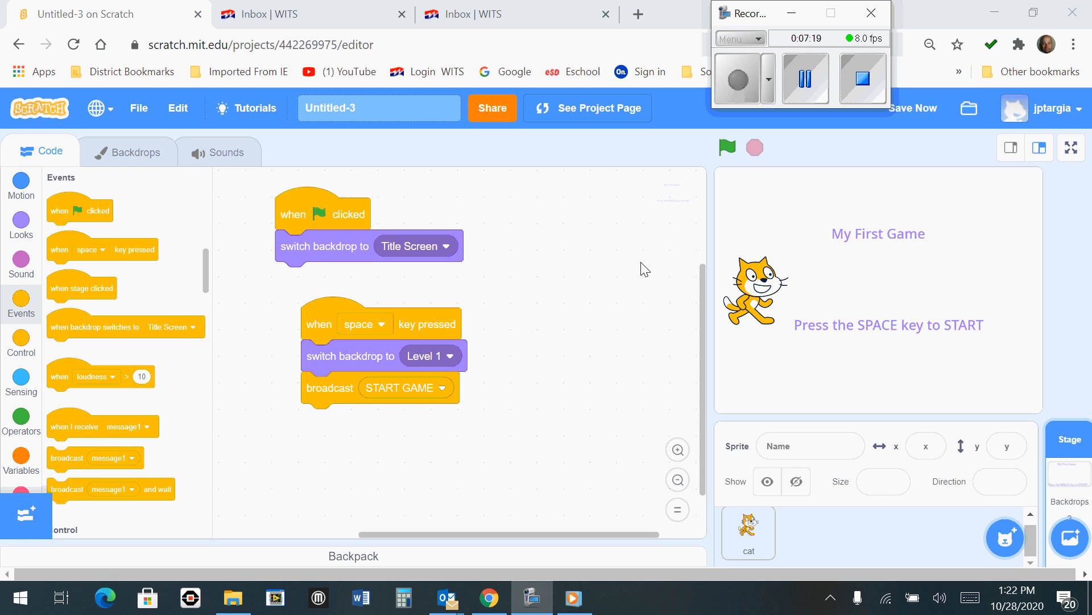
pyautogui.moveTo(660, 203)
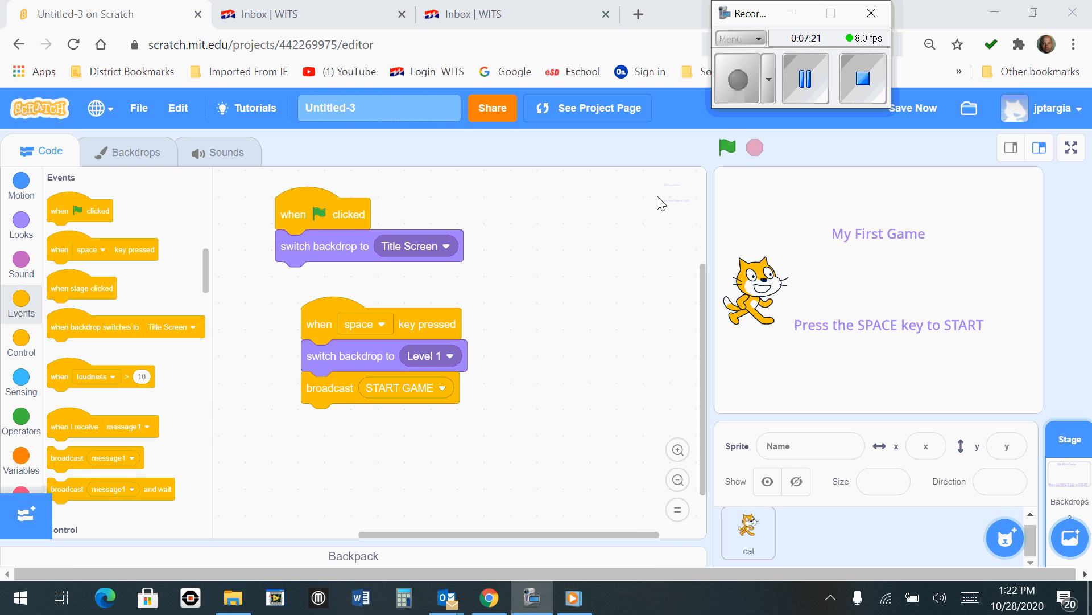